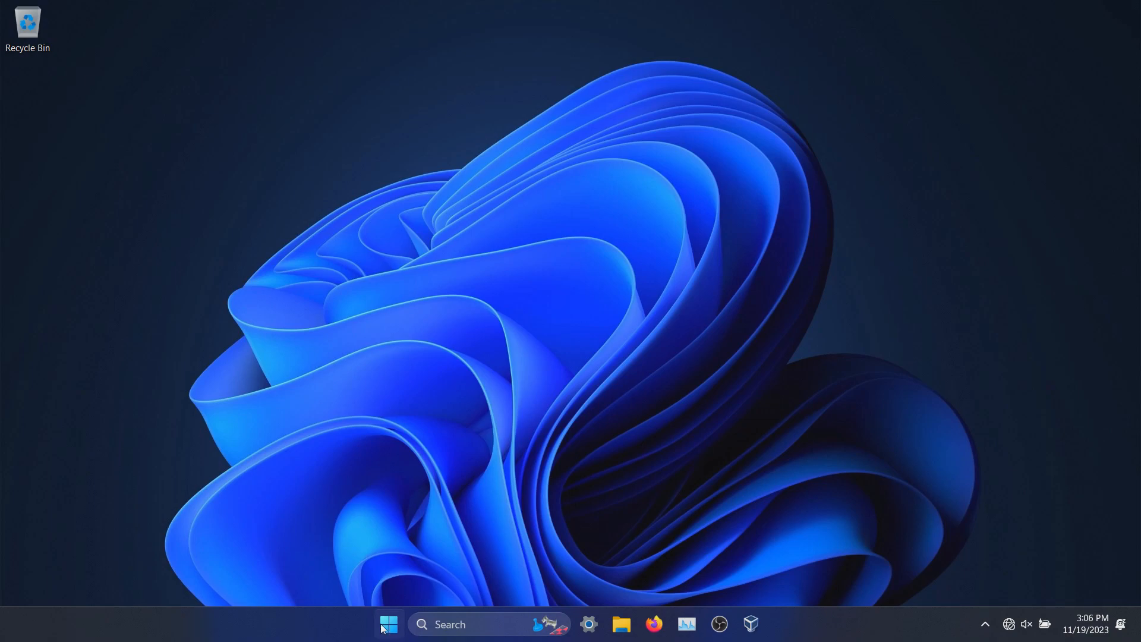
Step: Open System > Remote Desktop showing remote access off and Network Level Authentication required
{"action": "left_click", "coordinate": [388, 625]}
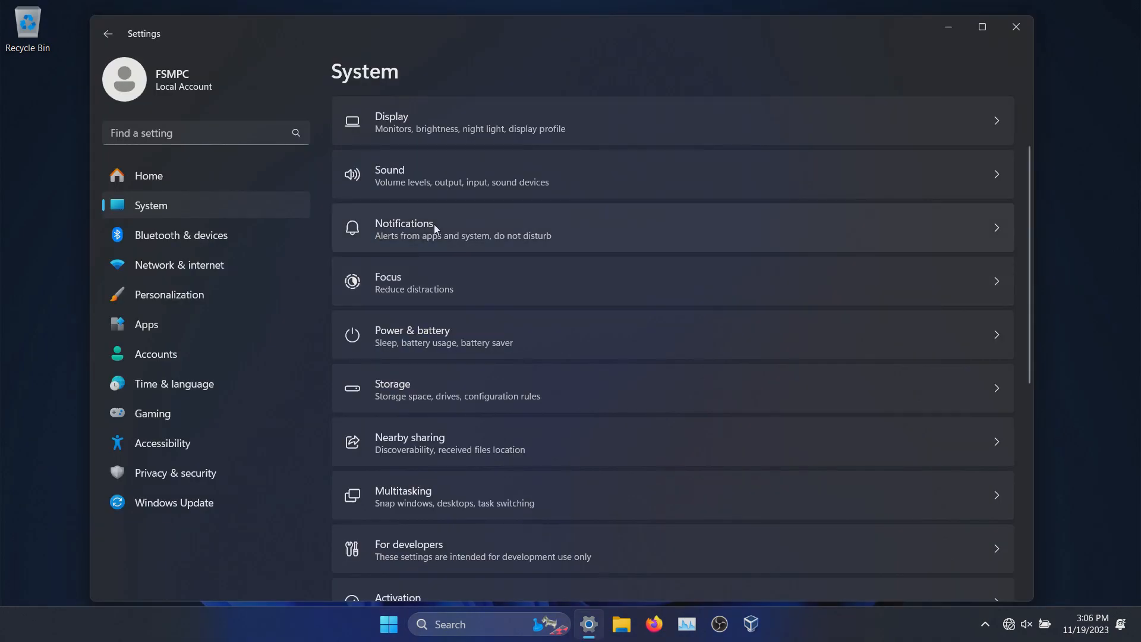
{"action": "mouse_move", "coordinate": [172, 211]}
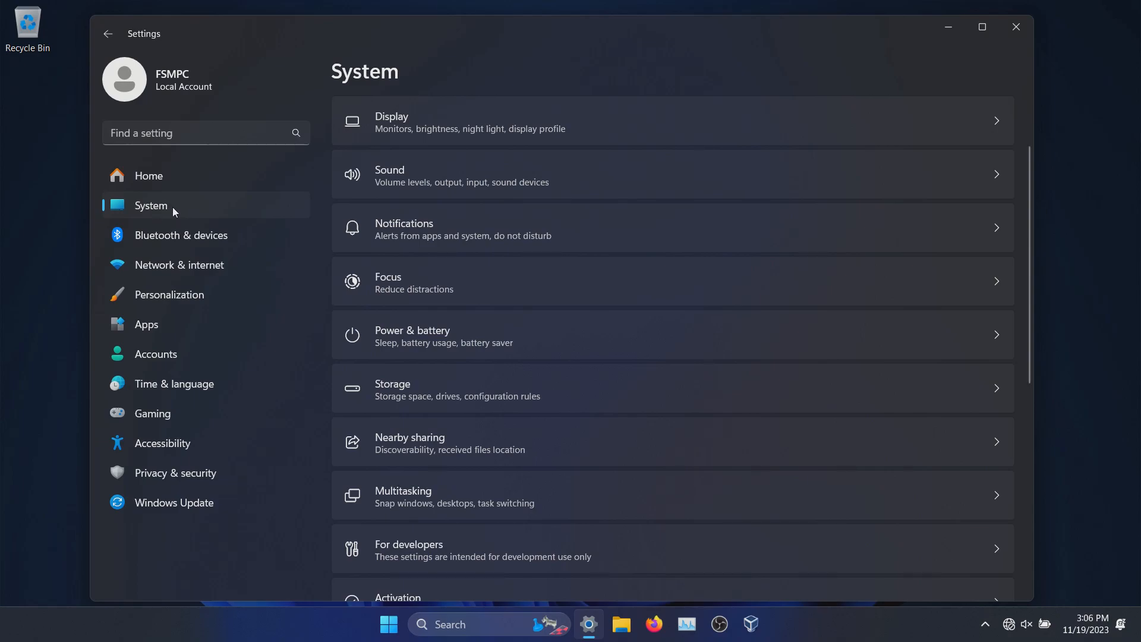
{"action": "scroll", "scroll_direction": "down", "scroll_amount": 3}
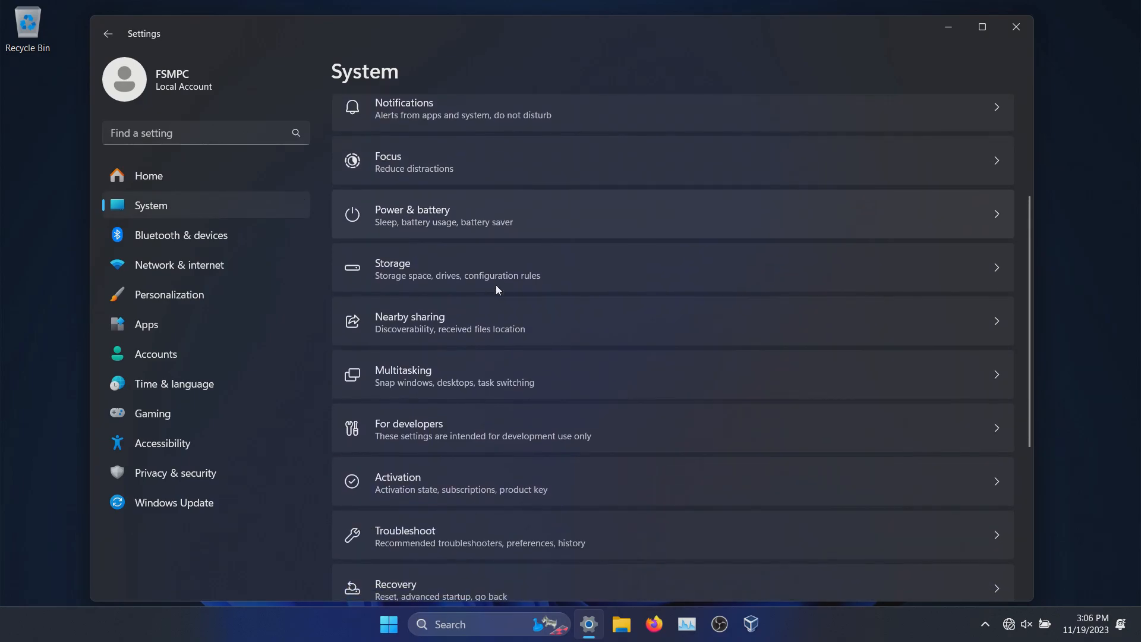
{"action": "scroll", "scroll_direction": "down", "scroll_amount": 3}
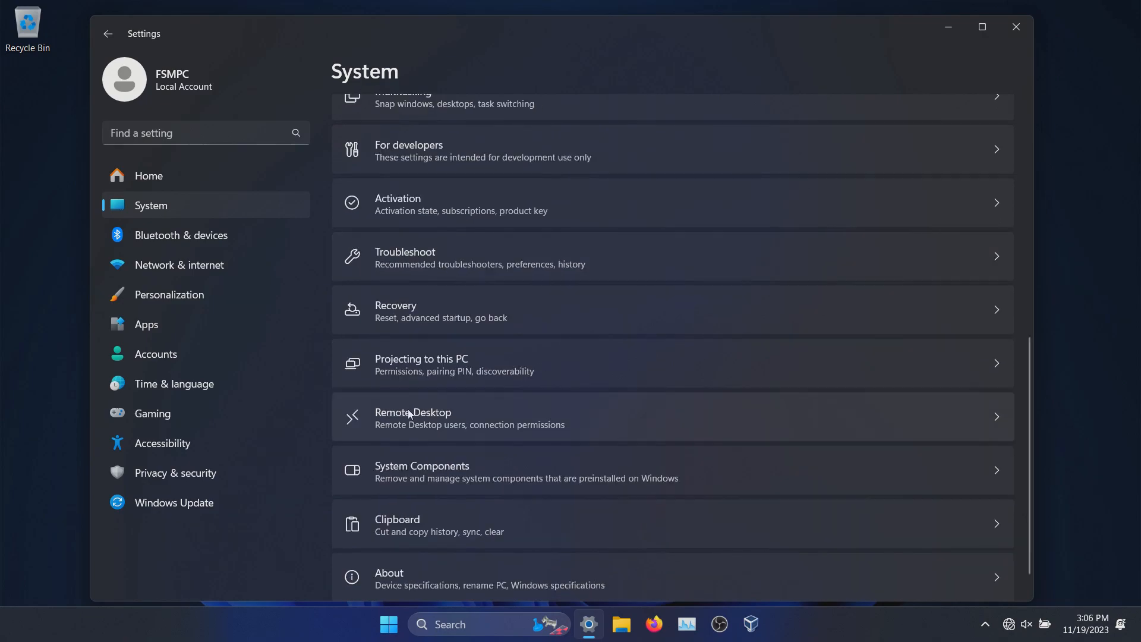
{"action": "left_click", "coordinate": [469, 417]}
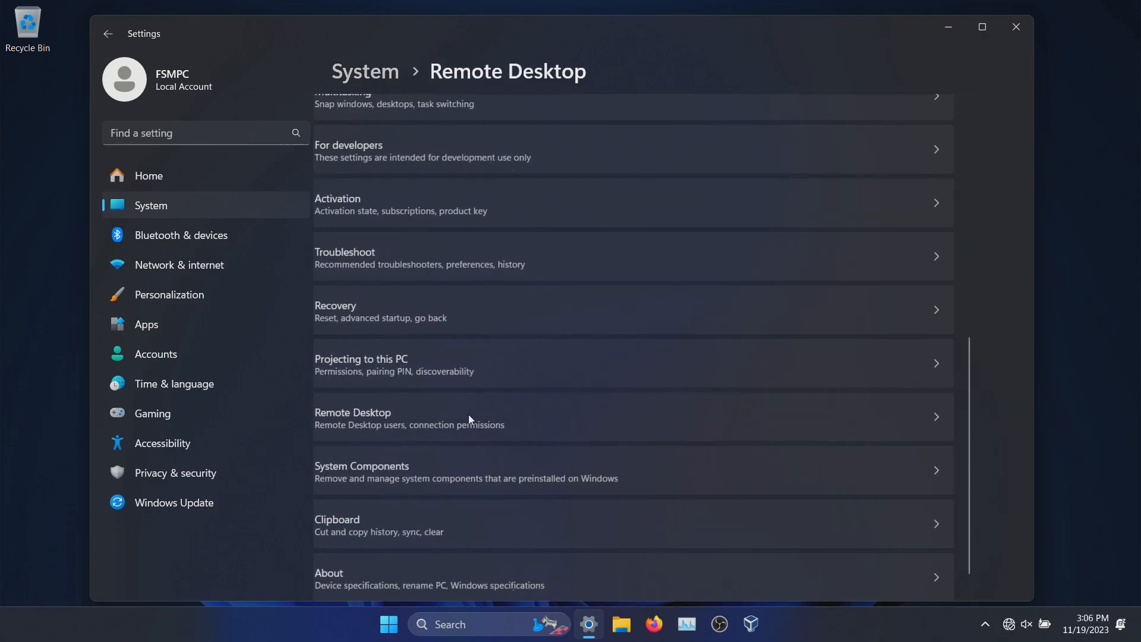
{"action": "left_click", "coordinate": [466, 418]}
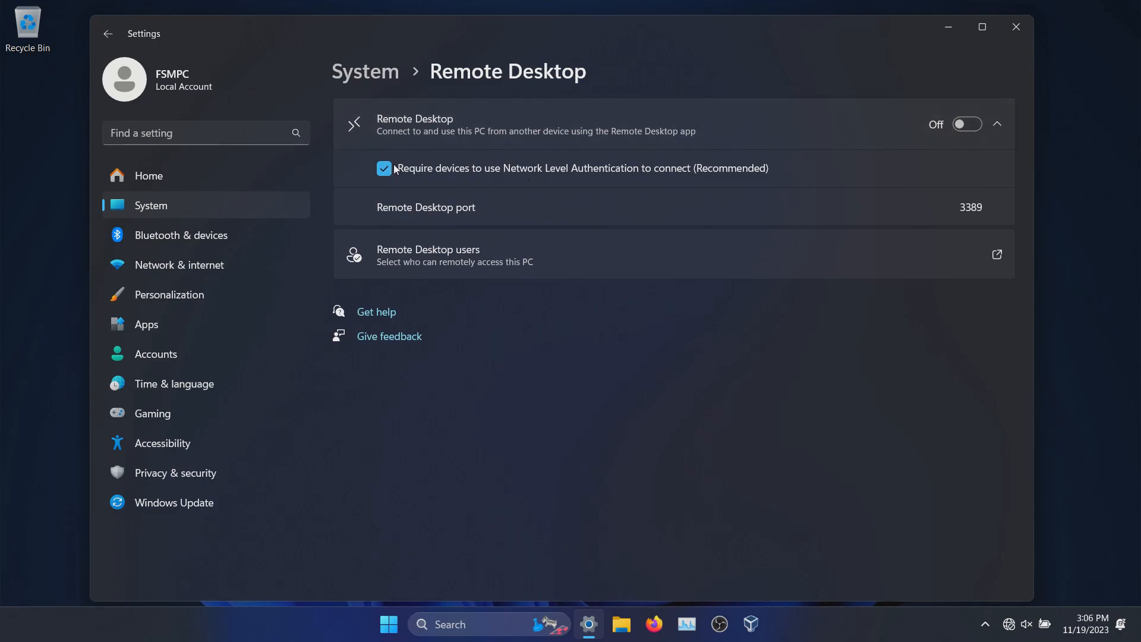
{"action": "mouse_move", "coordinate": [414, 185]}
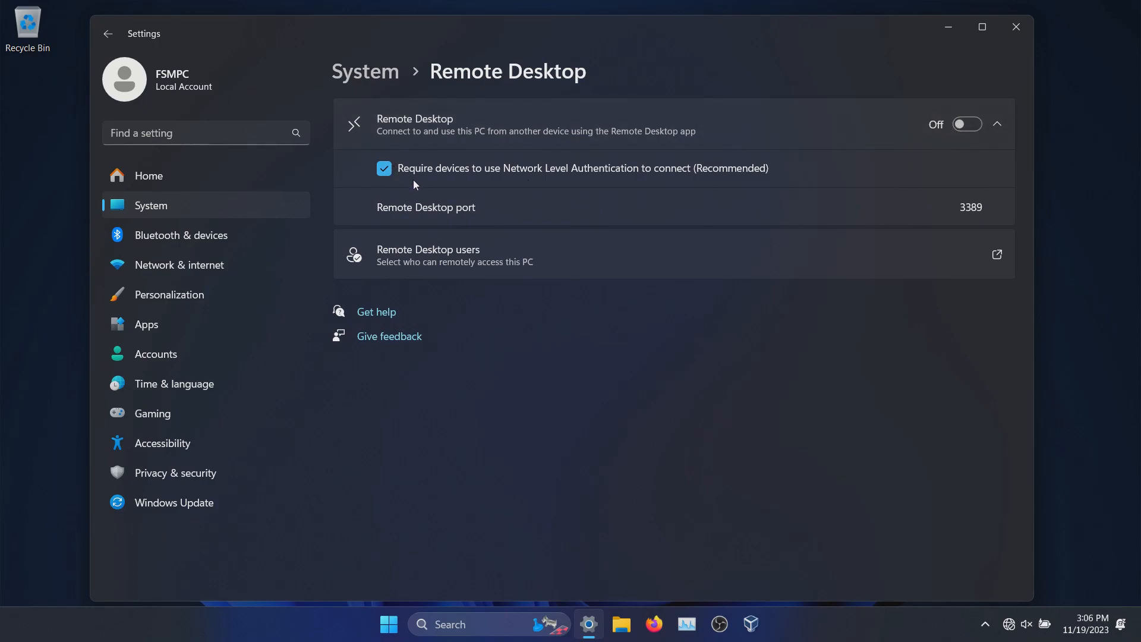
Step: Go to the Bluetooth & devices page and confirm the Bluetooth toggle is Off
{"action": "left_click", "coordinate": [181, 234]}
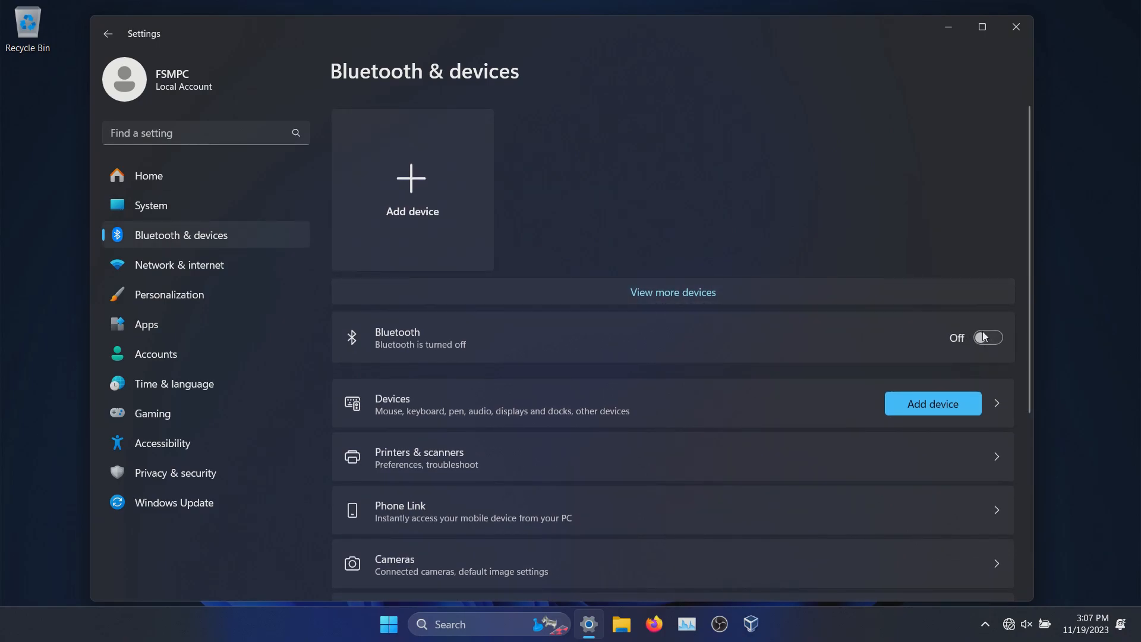
{"action": "mouse_move", "coordinate": [871, 223]}
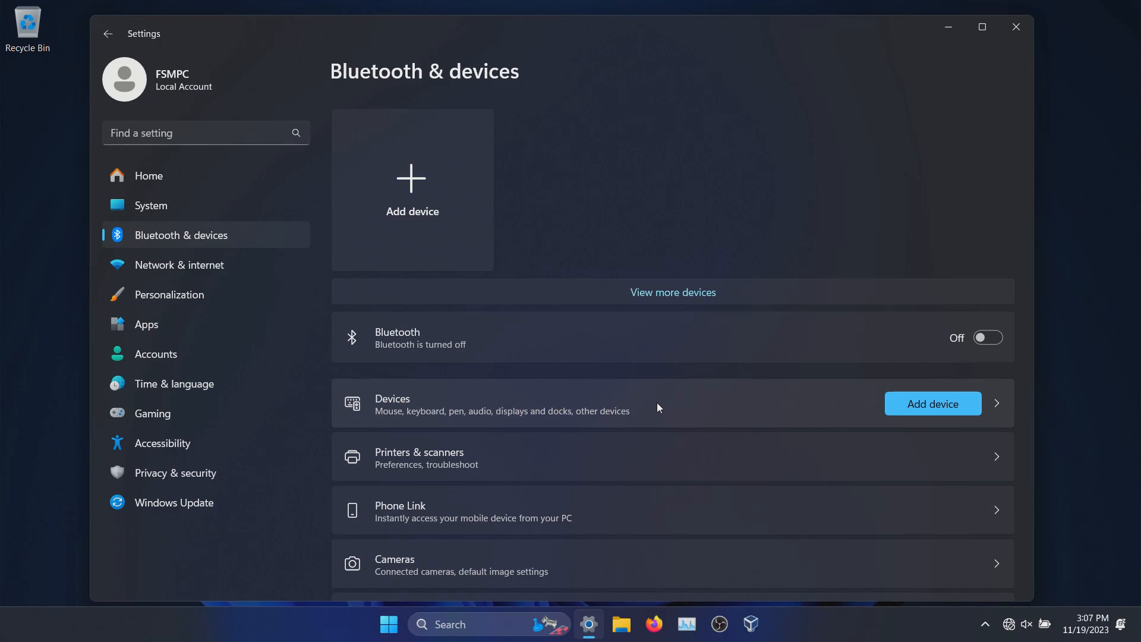
{"action": "mouse_move", "coordinate": [179, 264]}
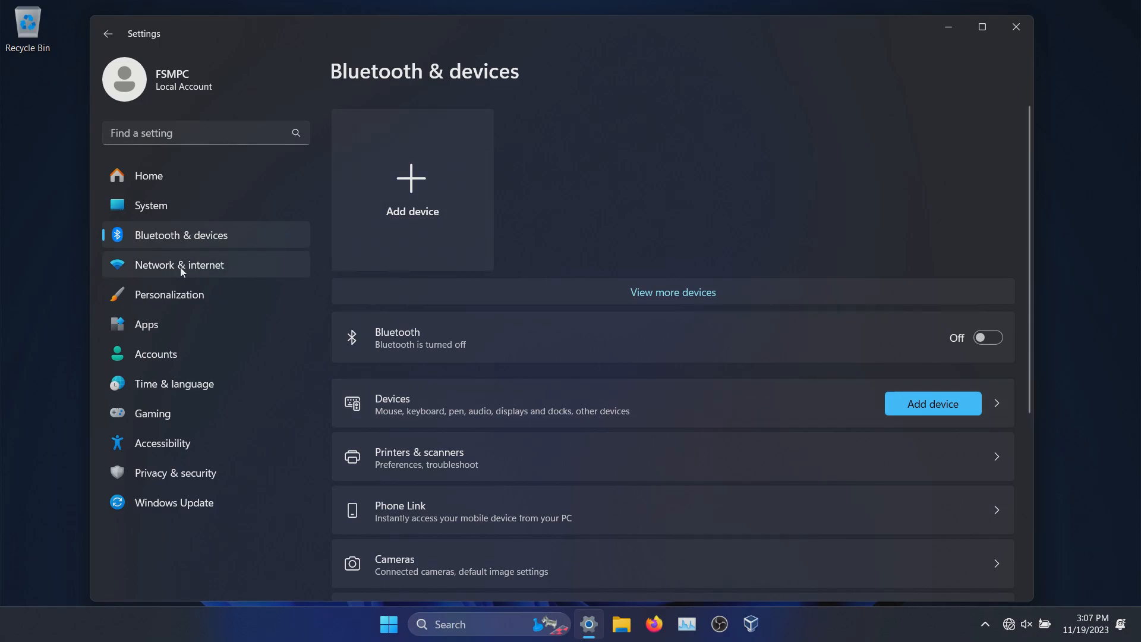
Step: Verify Wi-Fi random hardware addresses are On and return to Network & internet
{"action": "left_click", "coordinate": [179, 264]}
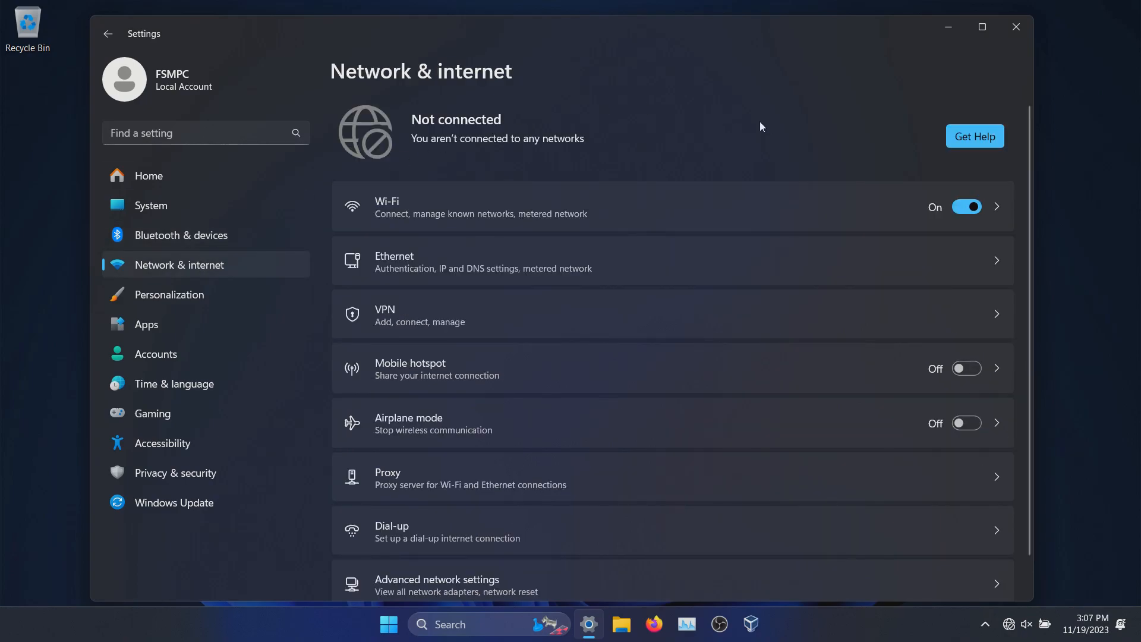
{"action": "mouse_move", "coordinate": [519, 197]}
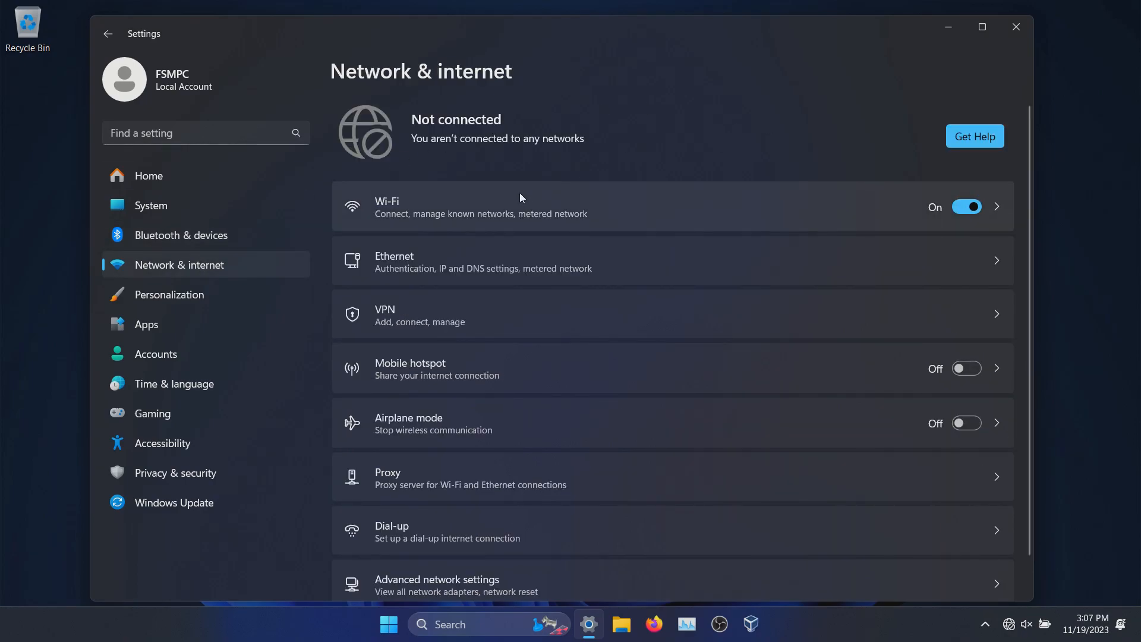
{"action": "mouse_move", "coordinate": [840, 210]}
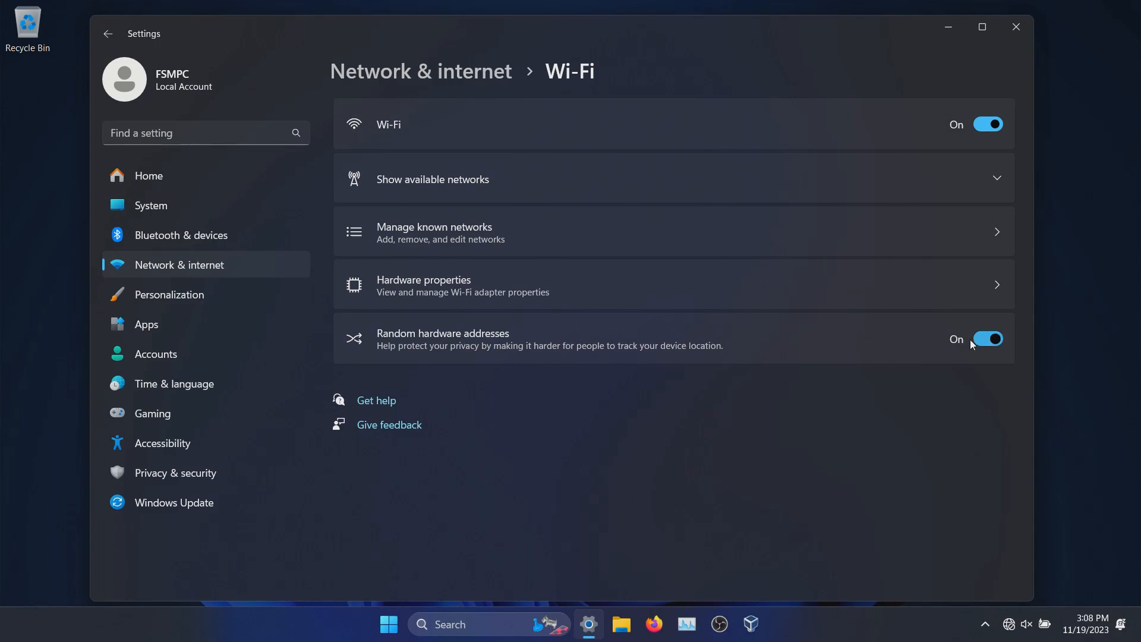
{"action": "mouse_move", "coordinate": [834, 356]}
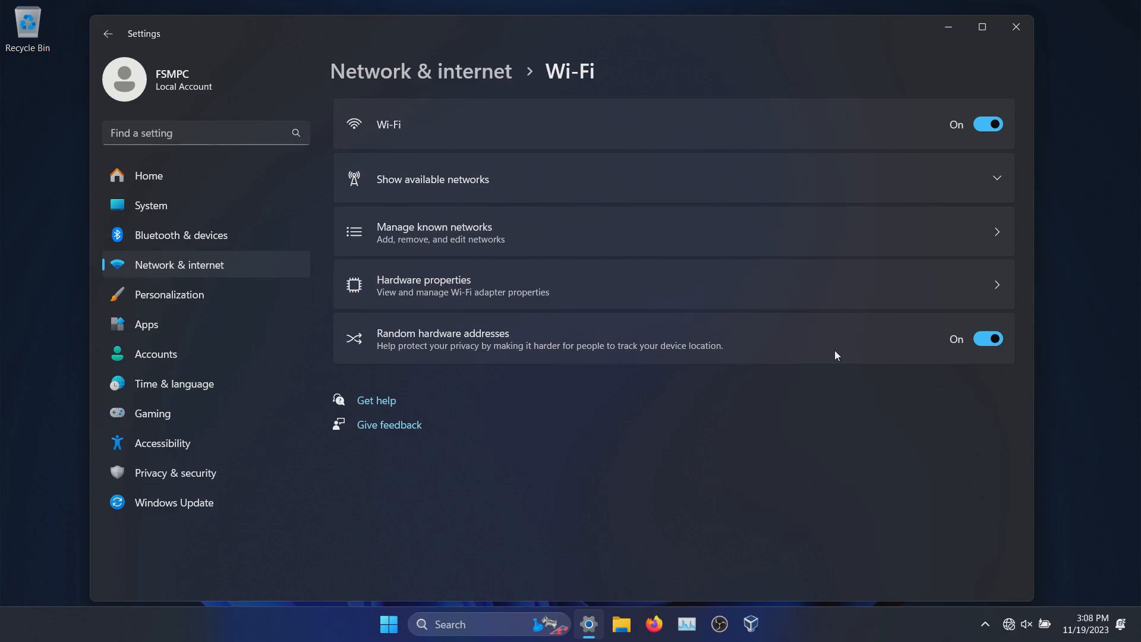
{"action": "mouse_move", "coordinate": [1005, 337]}
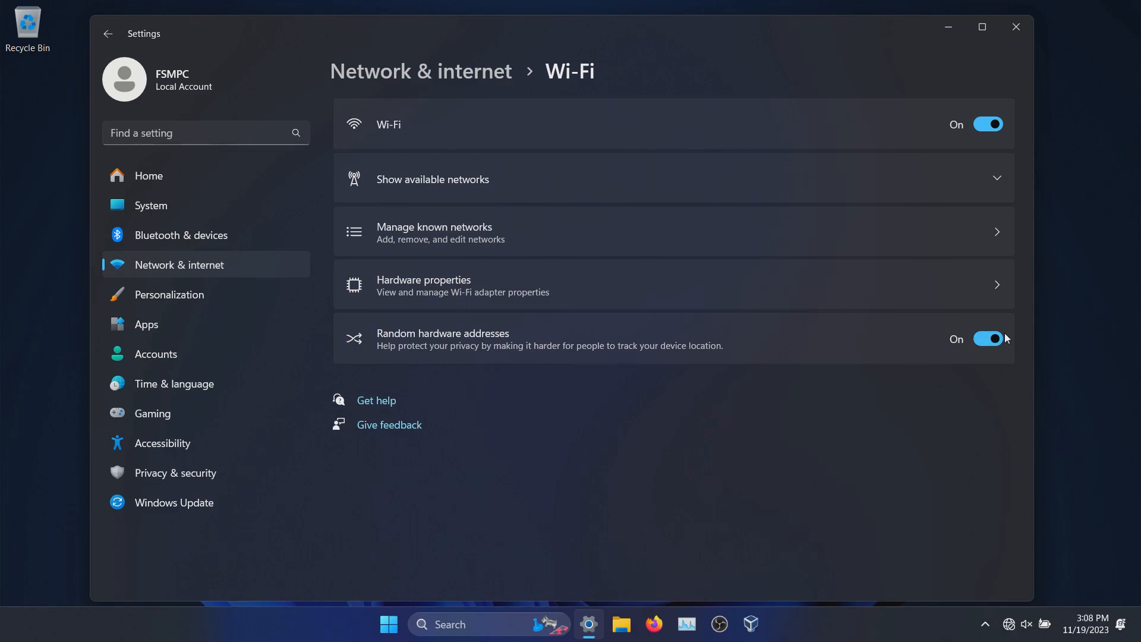
{"action": "left_click", "coordinate": [108, 33]}
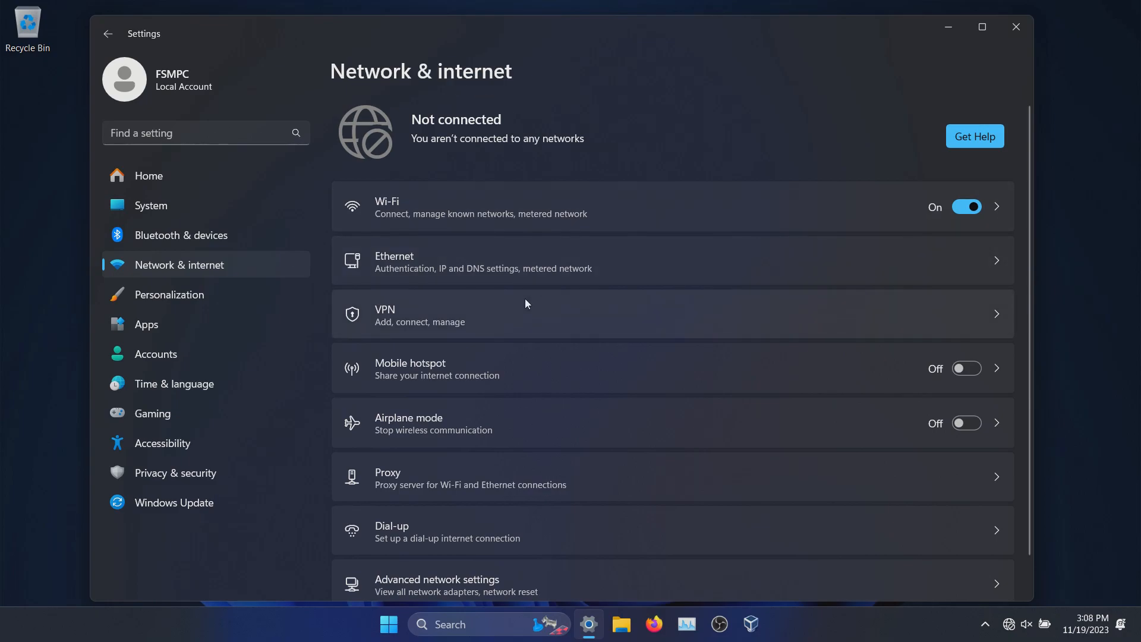
Step: Review Advanced sharing settings: discovery and file sharing off, password-protected sharing on
{"action": "scroll", "scroll_direction": "down", "scroll_amount": 3}
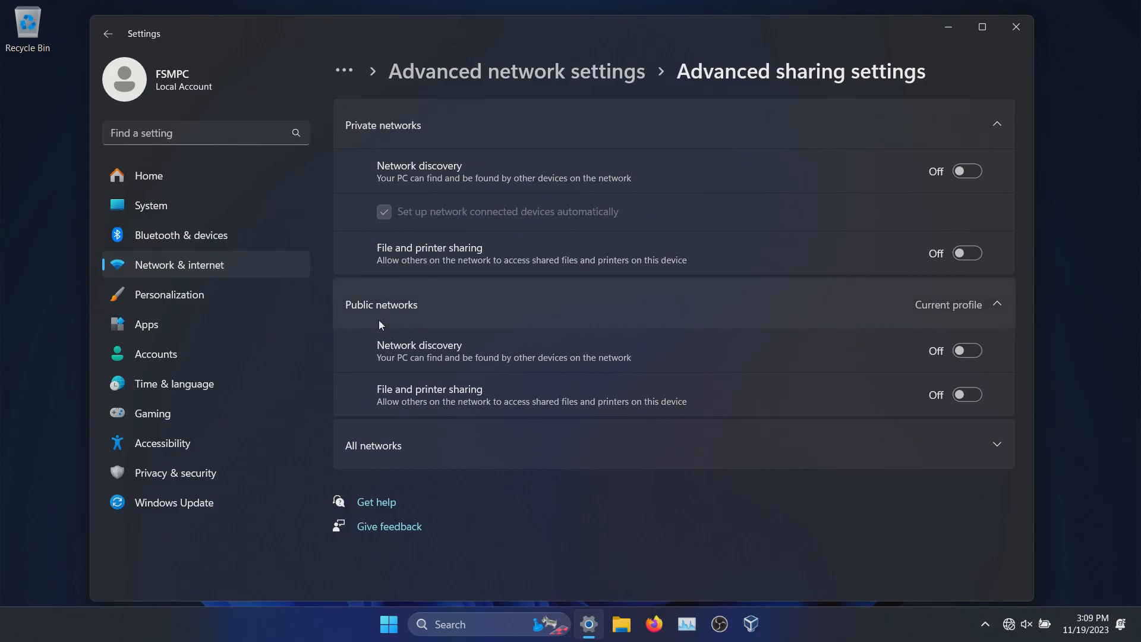
{"action": "mouse_move", "coordinate": [800, 322]}
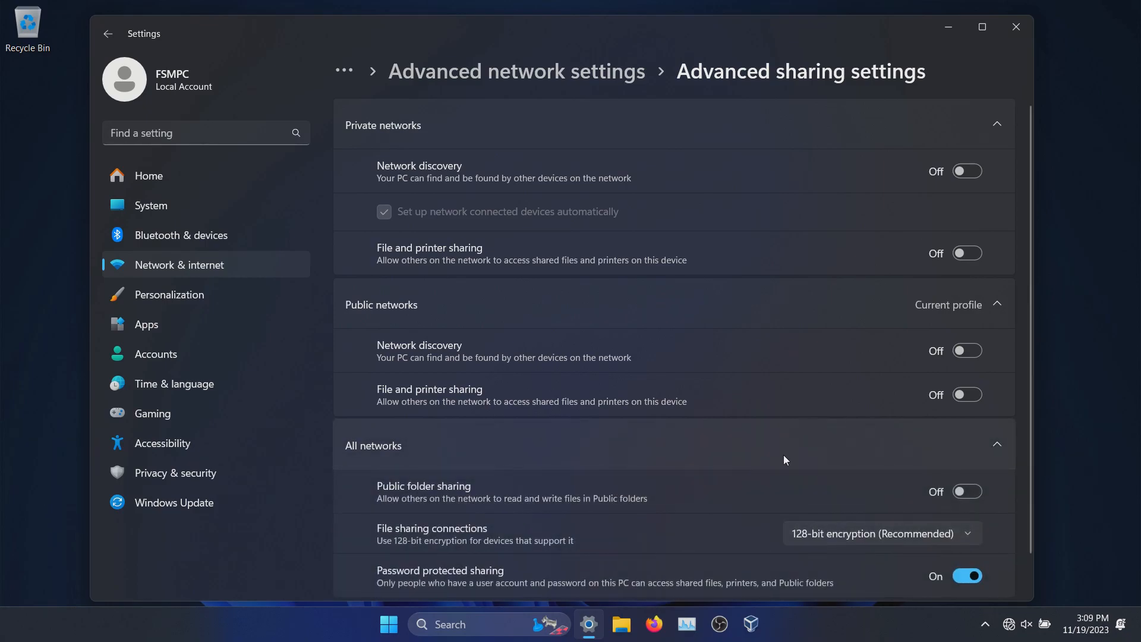
{"action": "scroll", "scroll_direction": "down", "scroll_amount": 3}
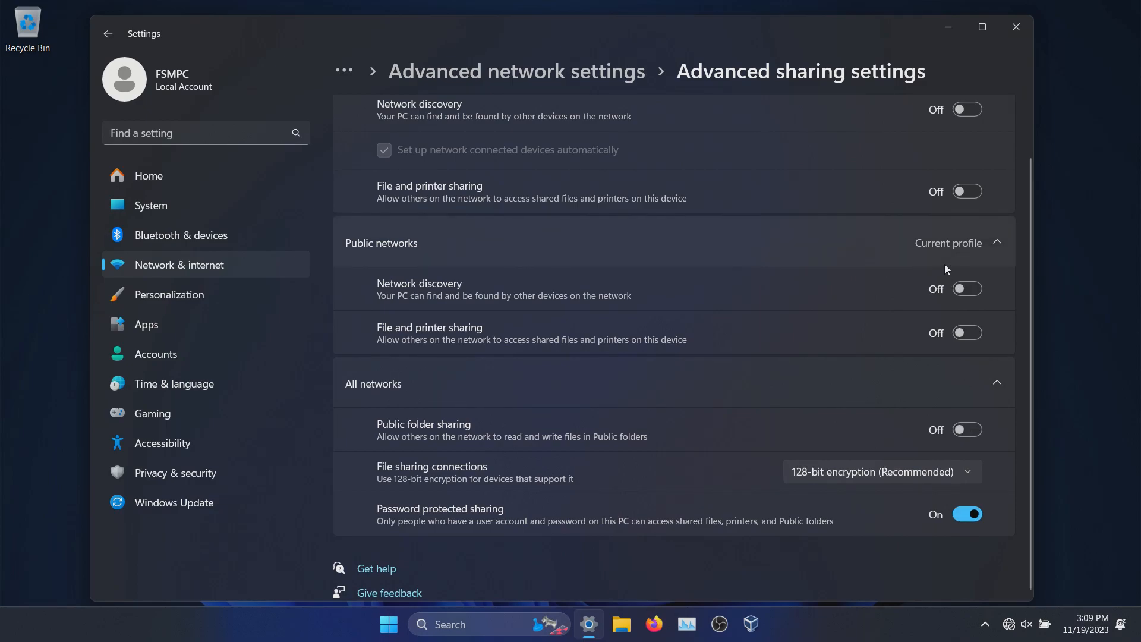
{"action": "scroll", "scroll_direction": "up", "scroll_amount": 3}
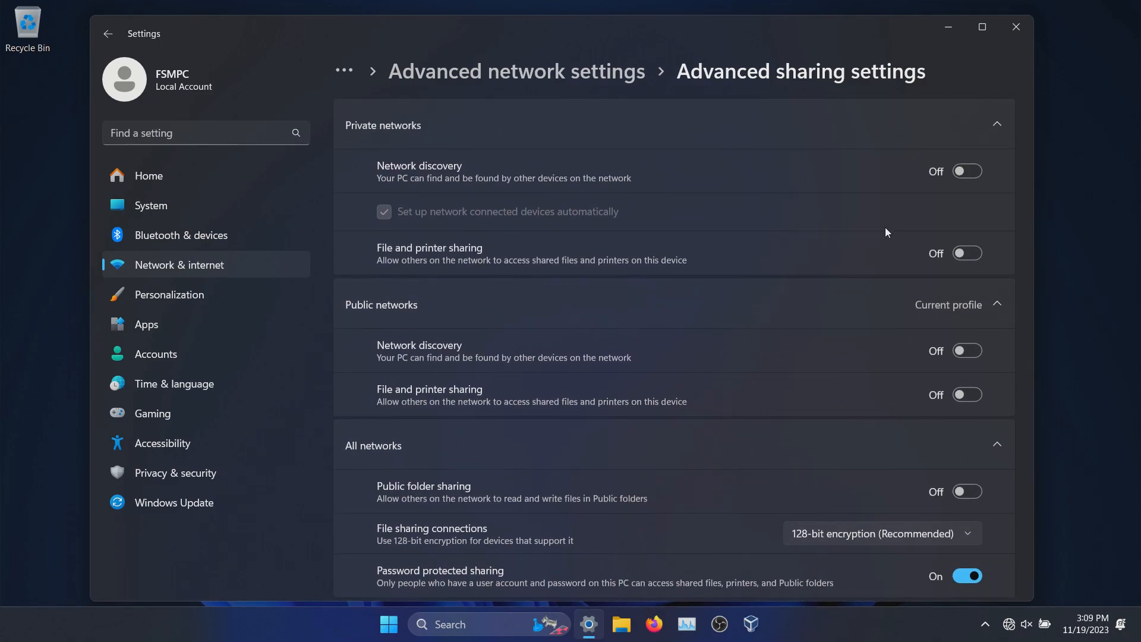
{"action": "mouse_move", "coordinate": [158, 333]}
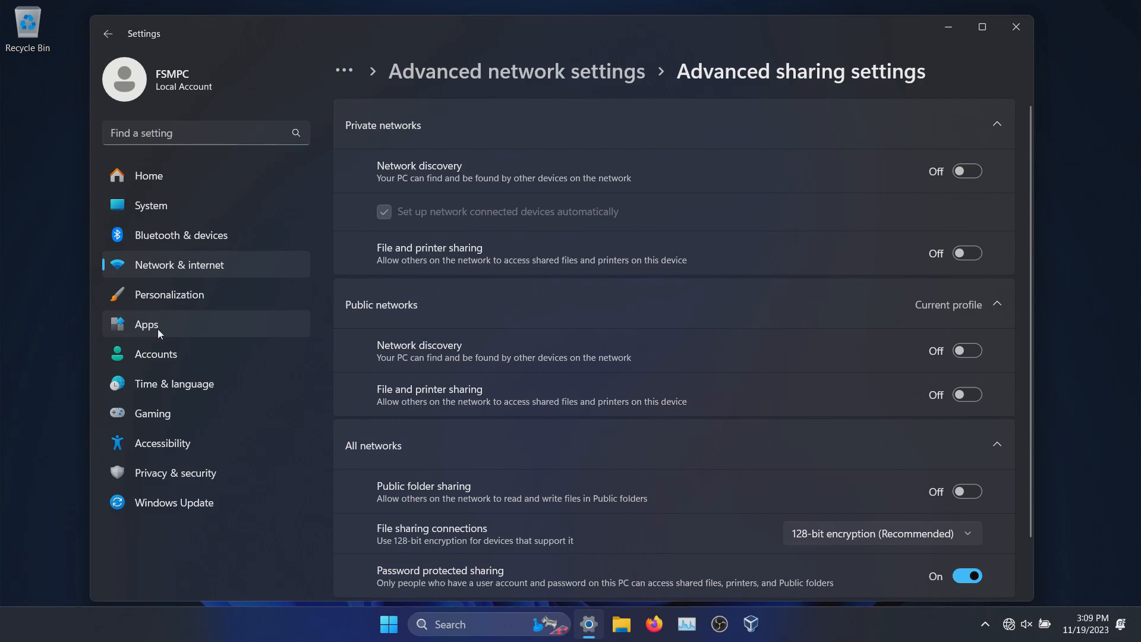
Step: Open Apps > Installed apps to list the 54 installed apps by name
{"action": "left_click", "coordinate": [146, 324]}
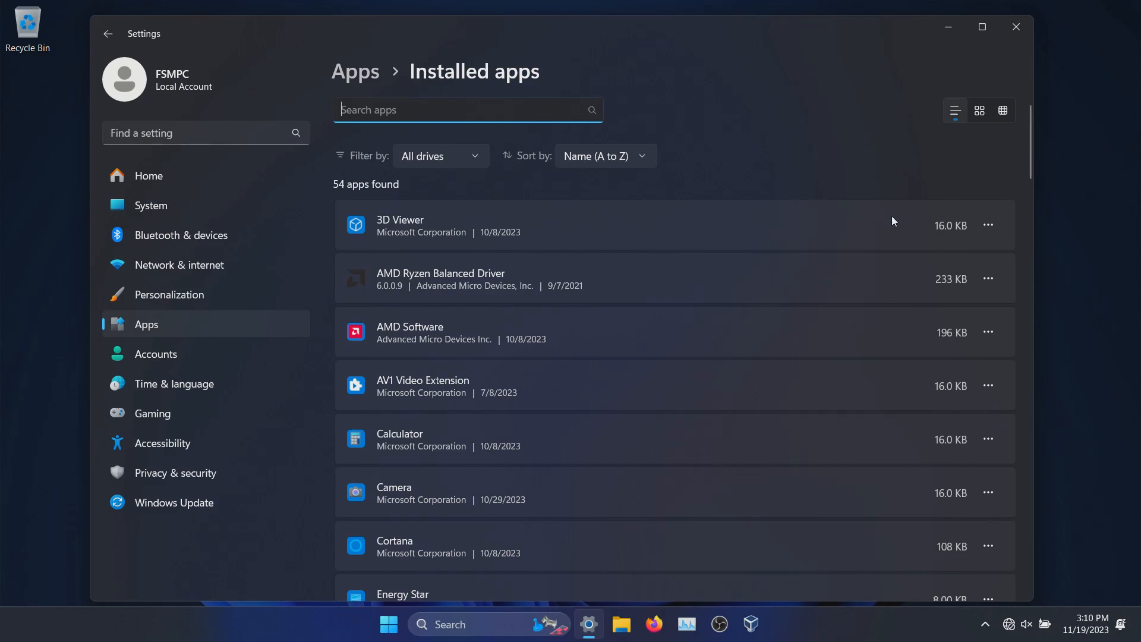
{"action": "left_click", "coordinate": [987, 225]}
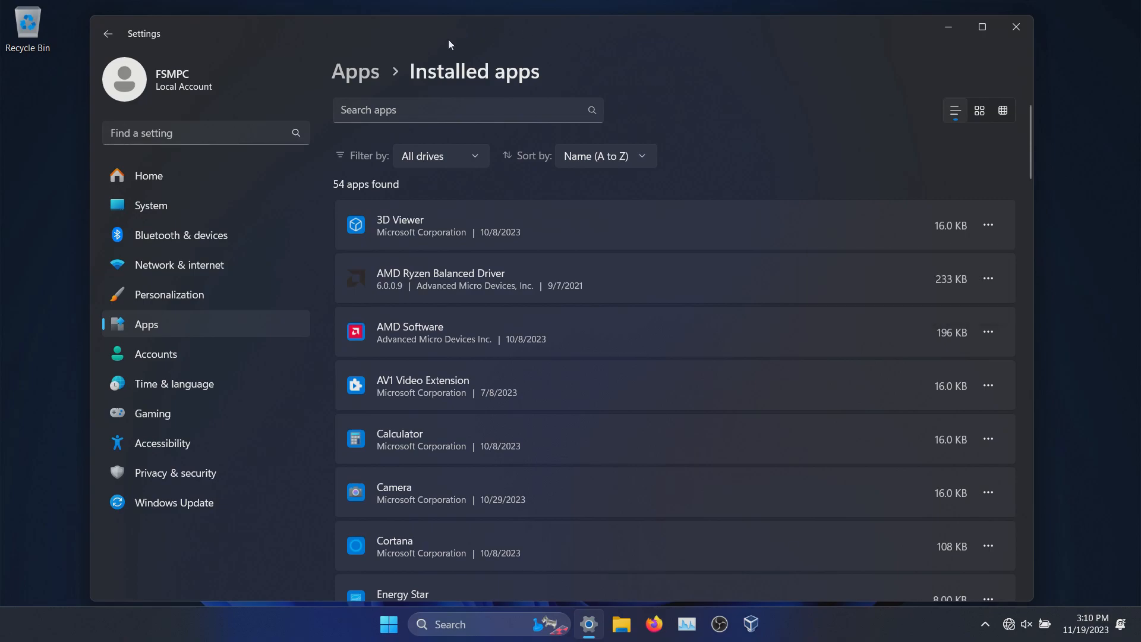
Step: In Advanced app settings, review Choose where to get apps and leave it at Anywhere
{"action": "left_click", "coordinate": [108, 33]}
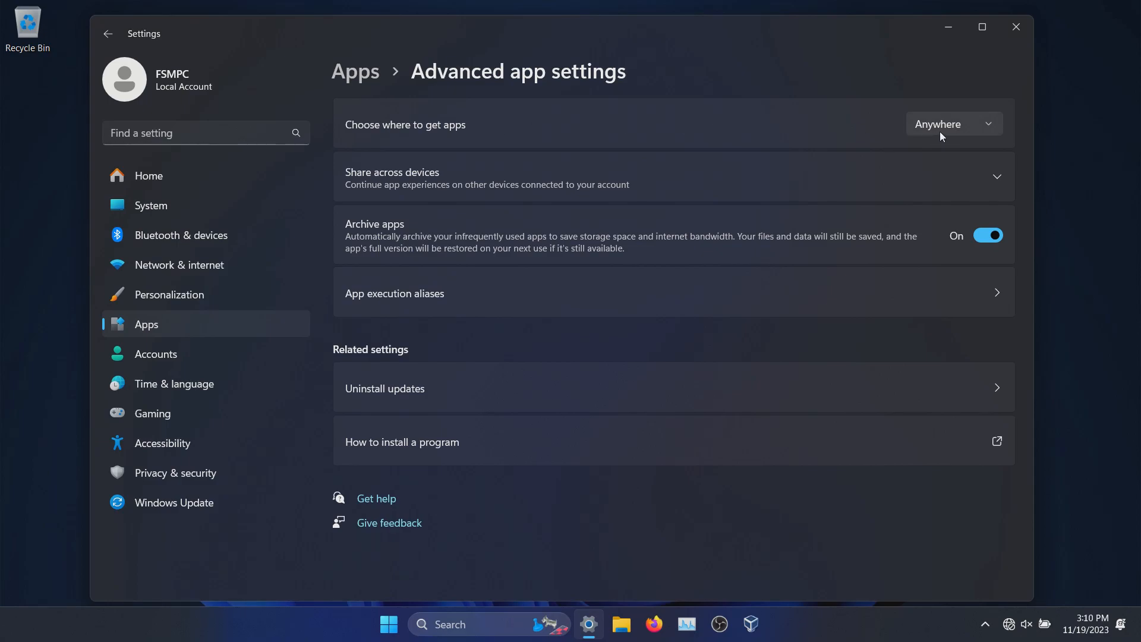
{"action": "left_click", "coordinate": [952, 124]}
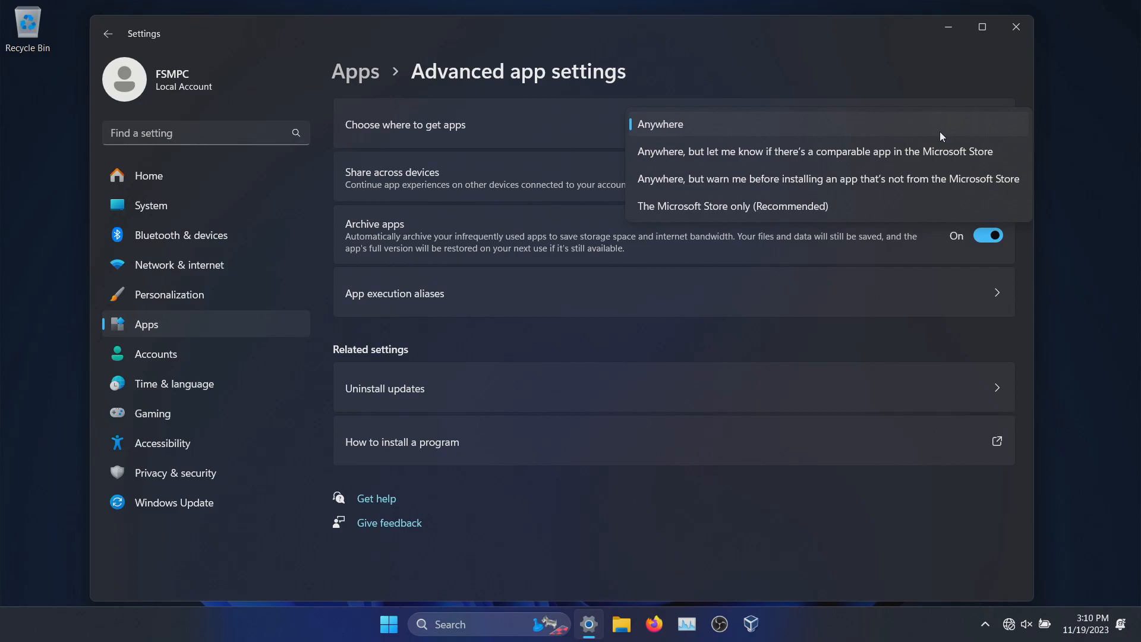
{"action": "mouse_move", "coordinate": [733, 206]}
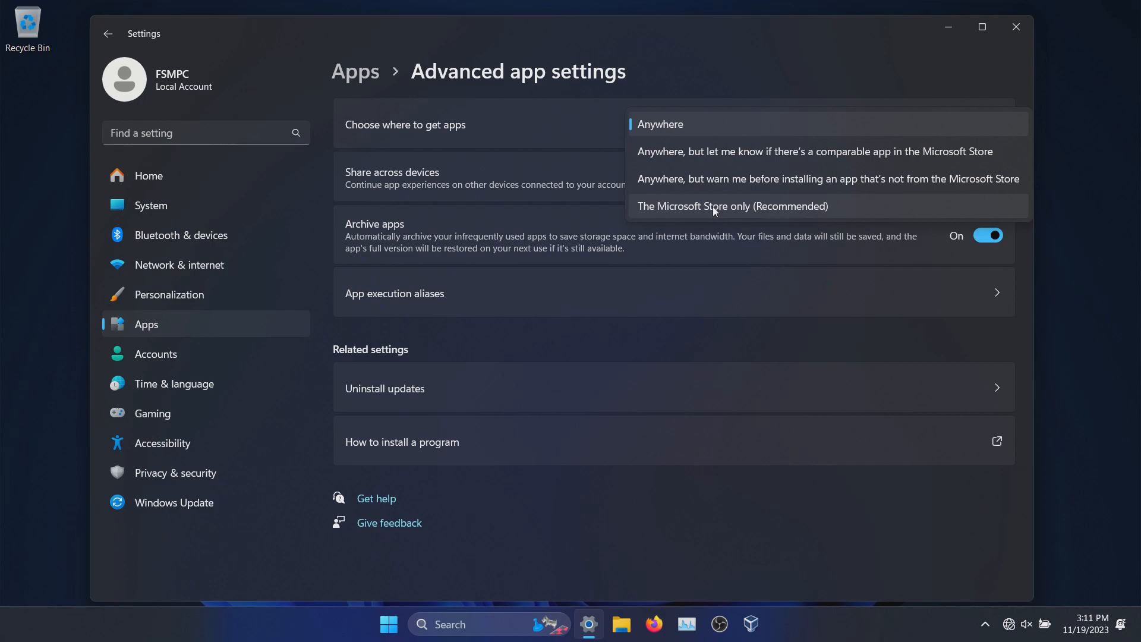
{"action": "mouse_move", "coordinate": [703, 178]}
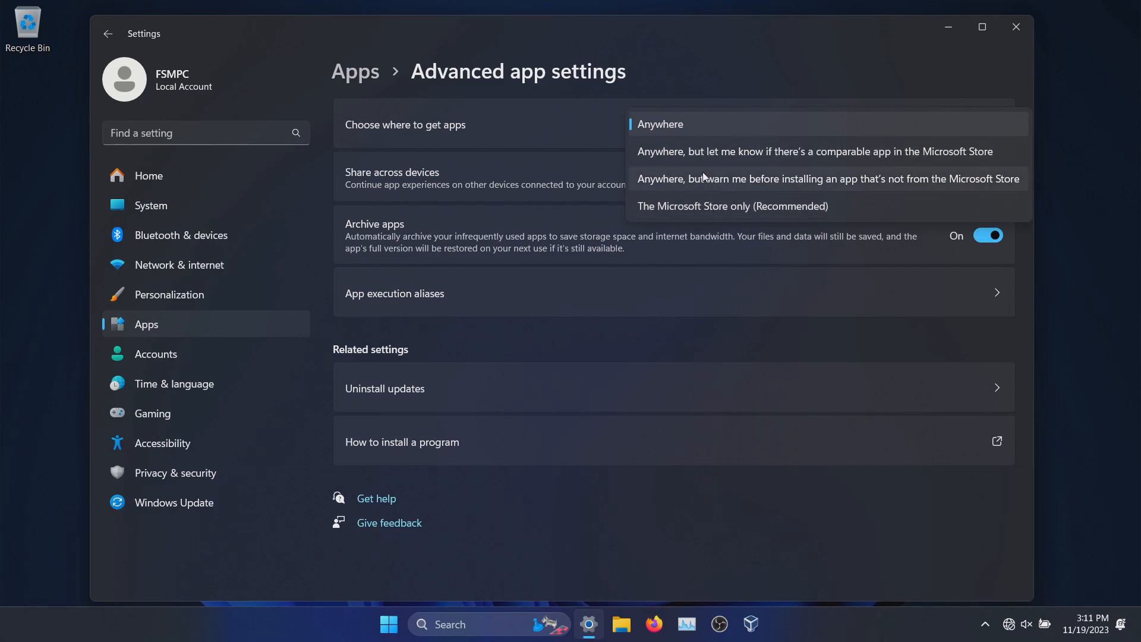
{"action": "left_click", "coordinate": [658, 123]}
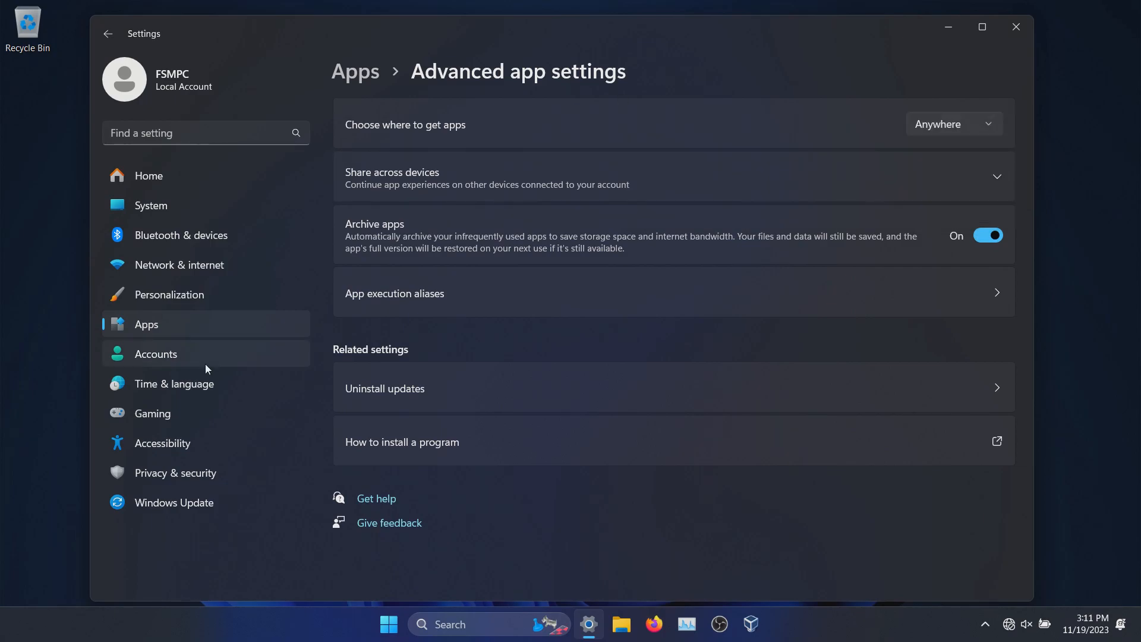
{"action": "mouse_move", "coordinate": [175, 472]}
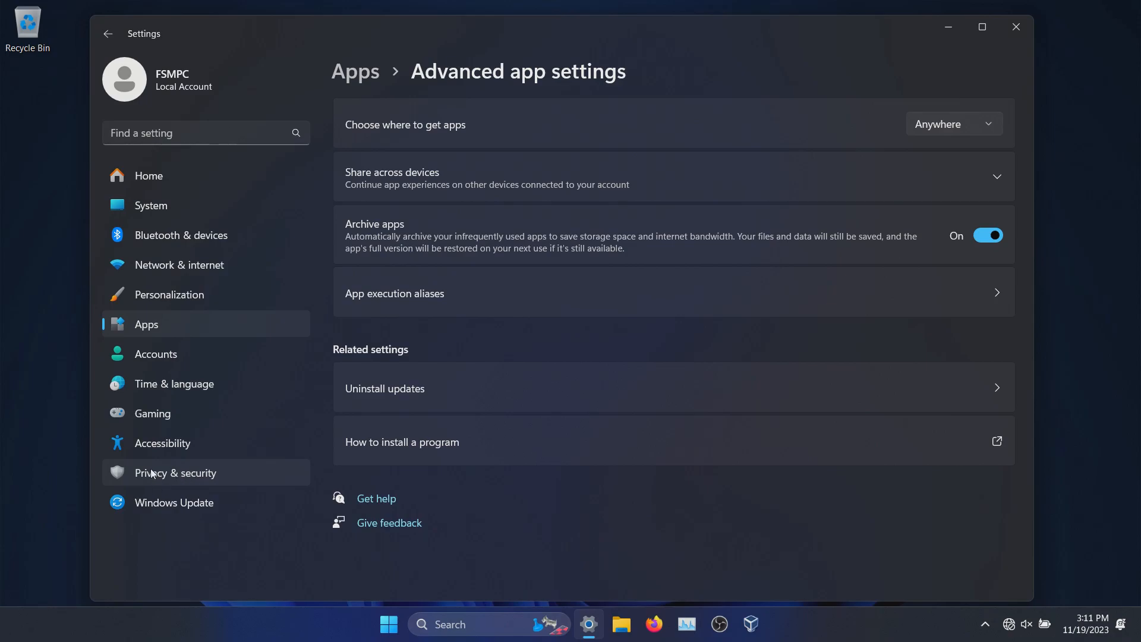
Step: Check optional diagnostic data is off, then view Activity history with storing and sending off
{"action": "left_click", "coordinate": [175, 472]}
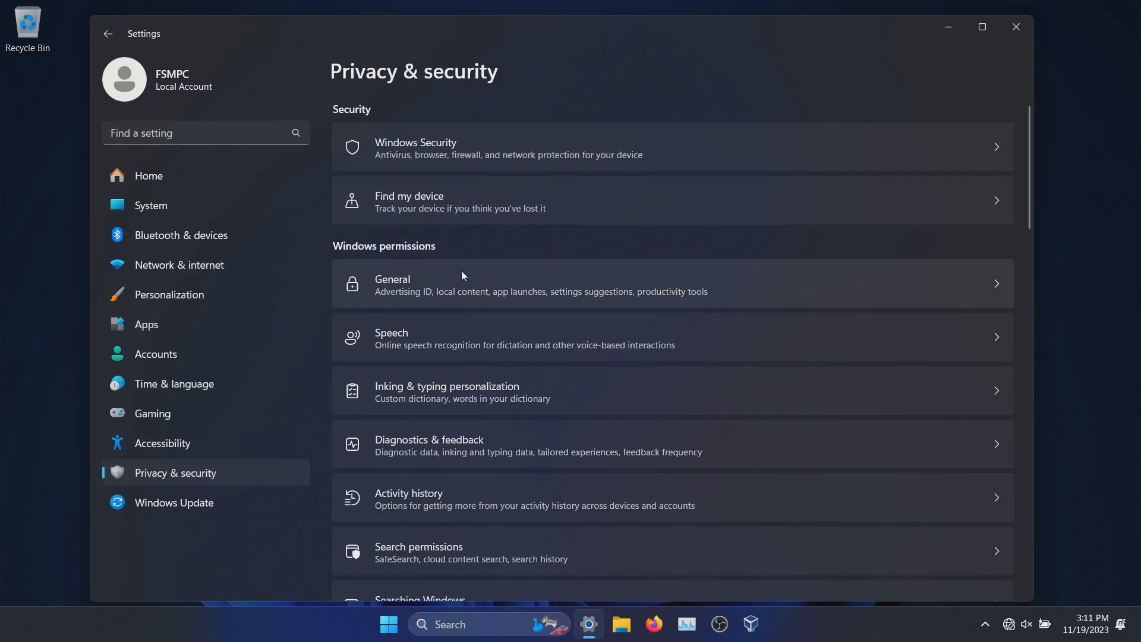
{"action": "scroll", "scroll_direction": "up", "scroll_amount": 3}
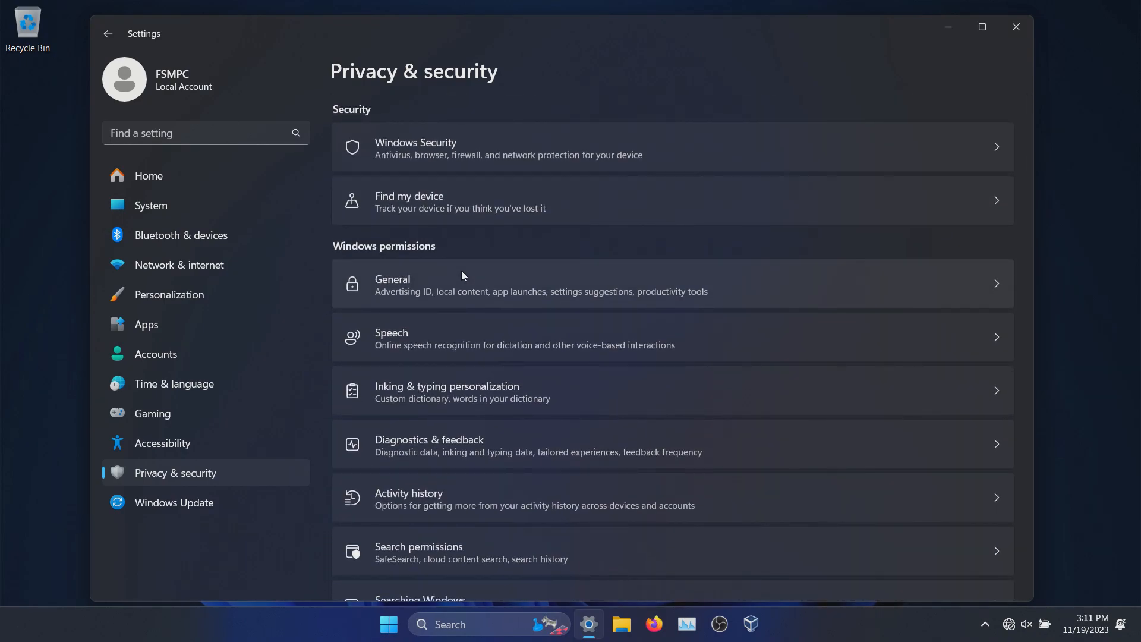
{"action": "mouse_move", "coordinate": [412, 287]}
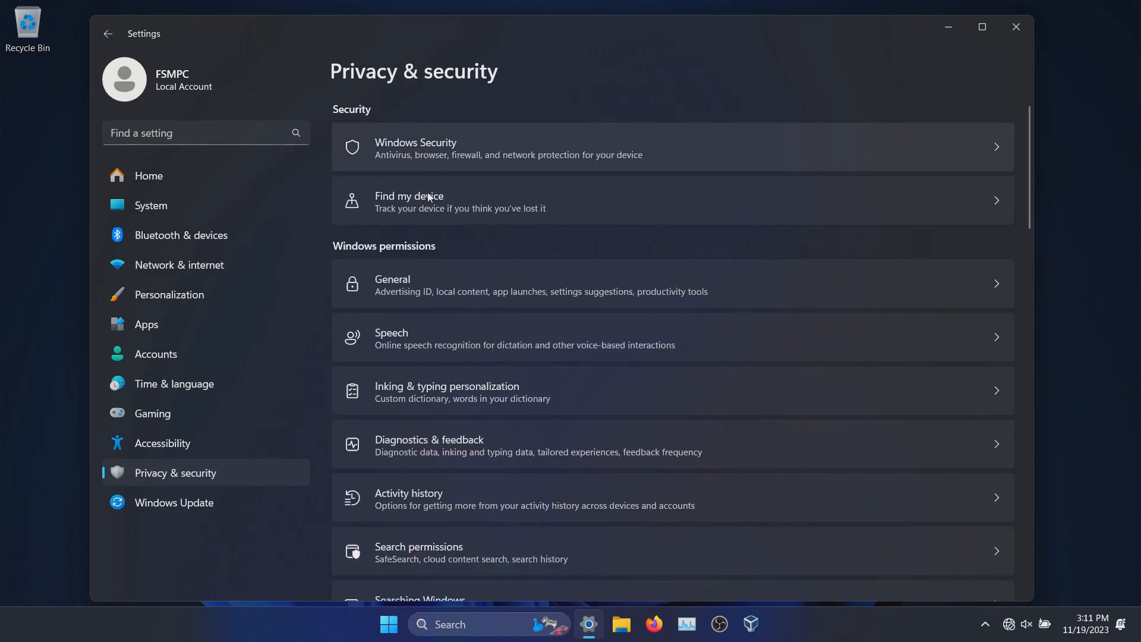
{"action": "mouse_move", "coordinate": [415, 342]}
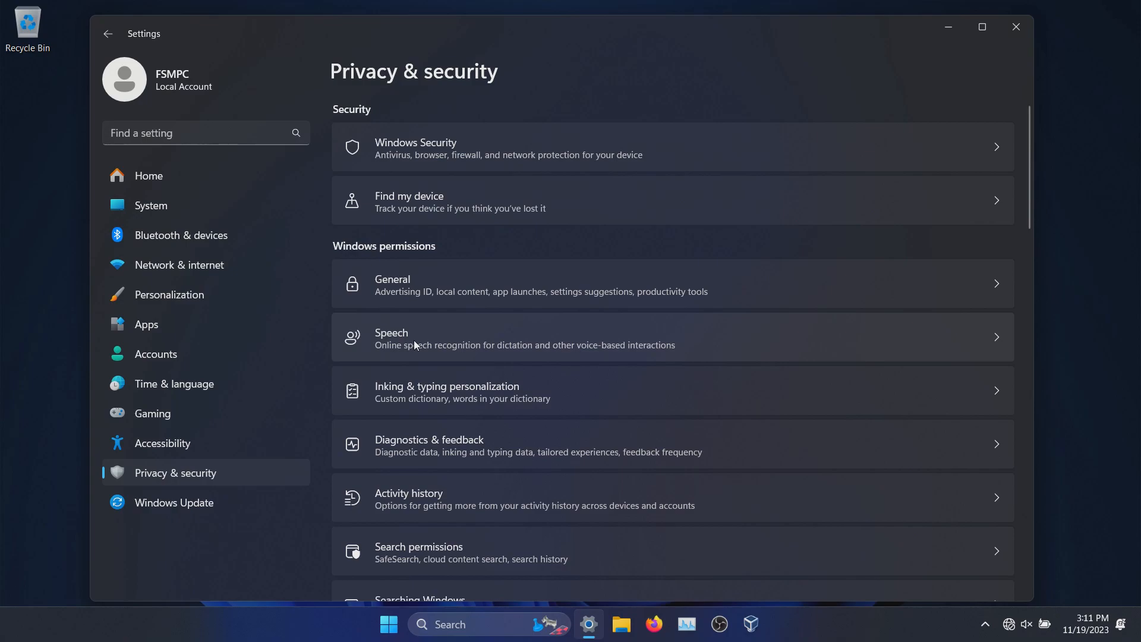
{"action": "mouse_move", "coordinate": [412, 404]}
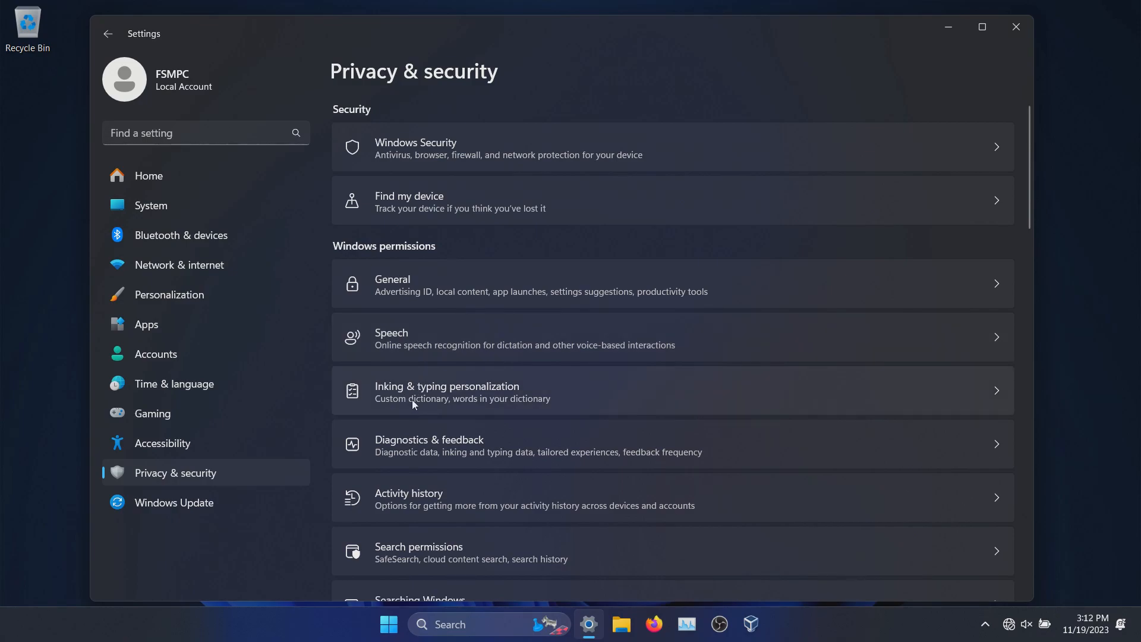
{"action": "mouse_move", "coordinate": [424, 458]}
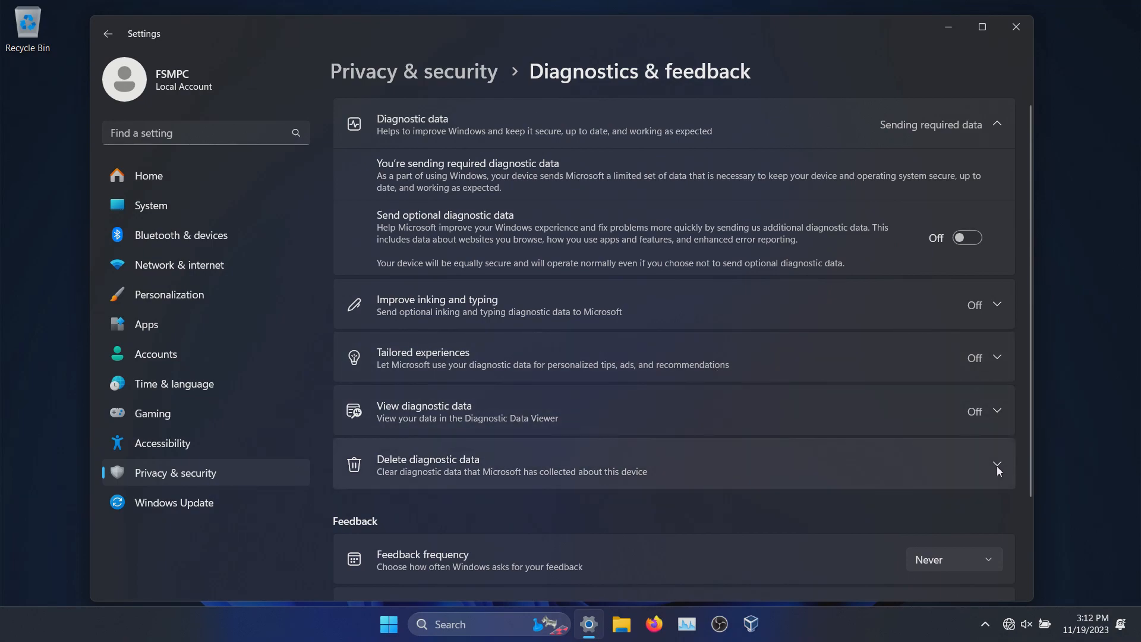
{"action": "left_click", "coordinate": [996, 466]}
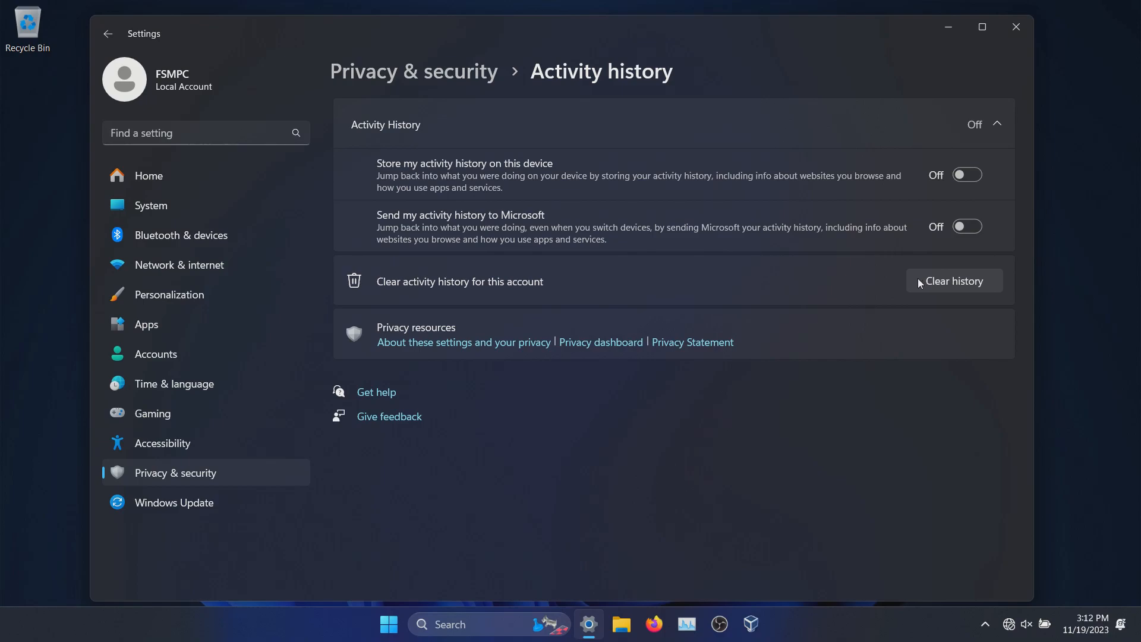
Step: Clear this account's activity history and return to Privacy & security app permissions
{"action": "left_click", "coordinate": [953, 281]}
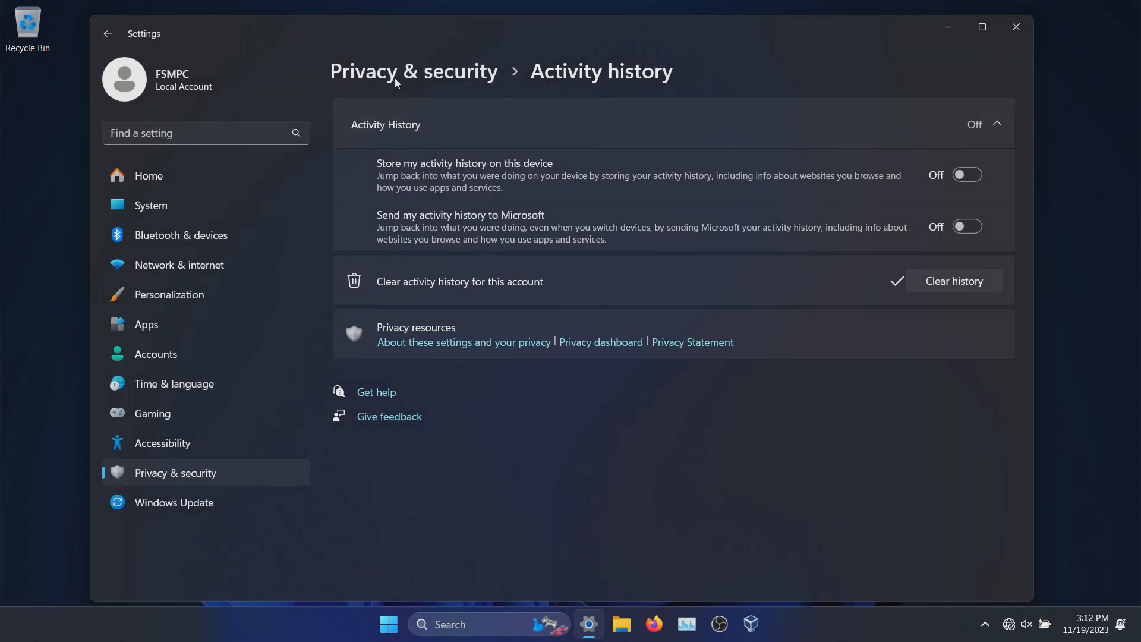
{"action": "left_click", "coordinate": [107, 33]}
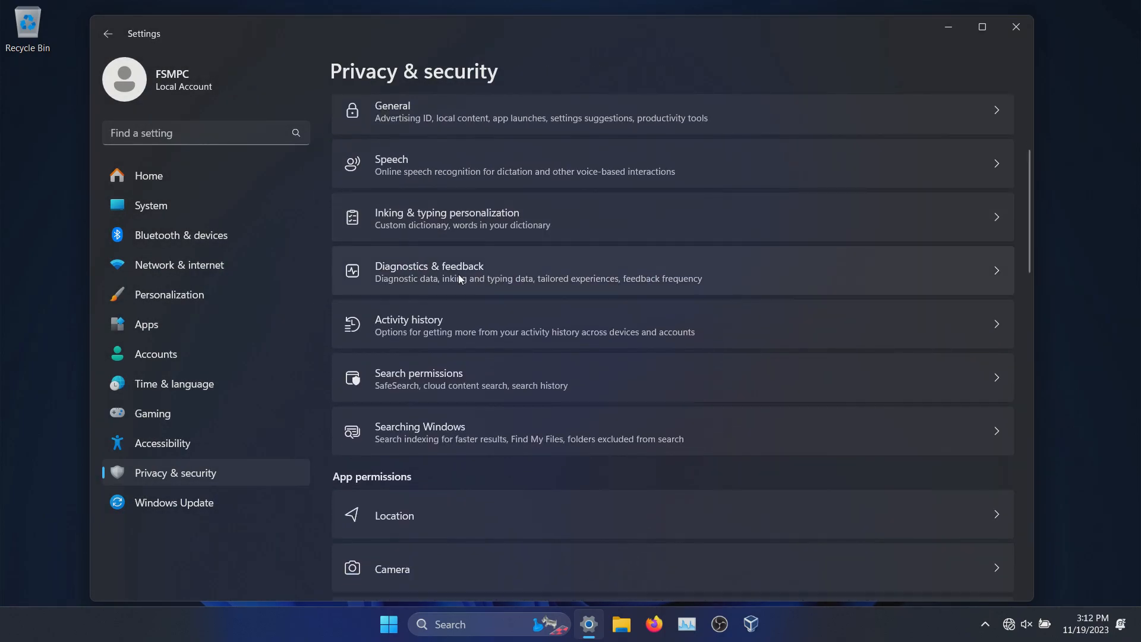
{"action": "mouse_move", "coordinate": [440, 406]}
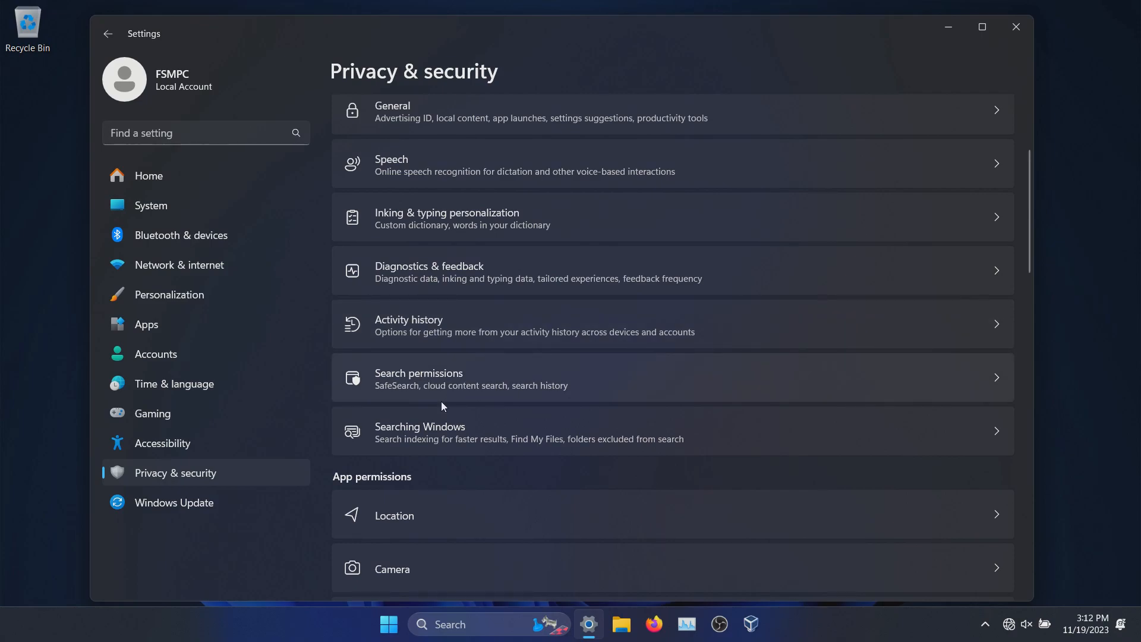
{"action": "scroll", "scroll_direction": "down", "scroll_amount": 3}
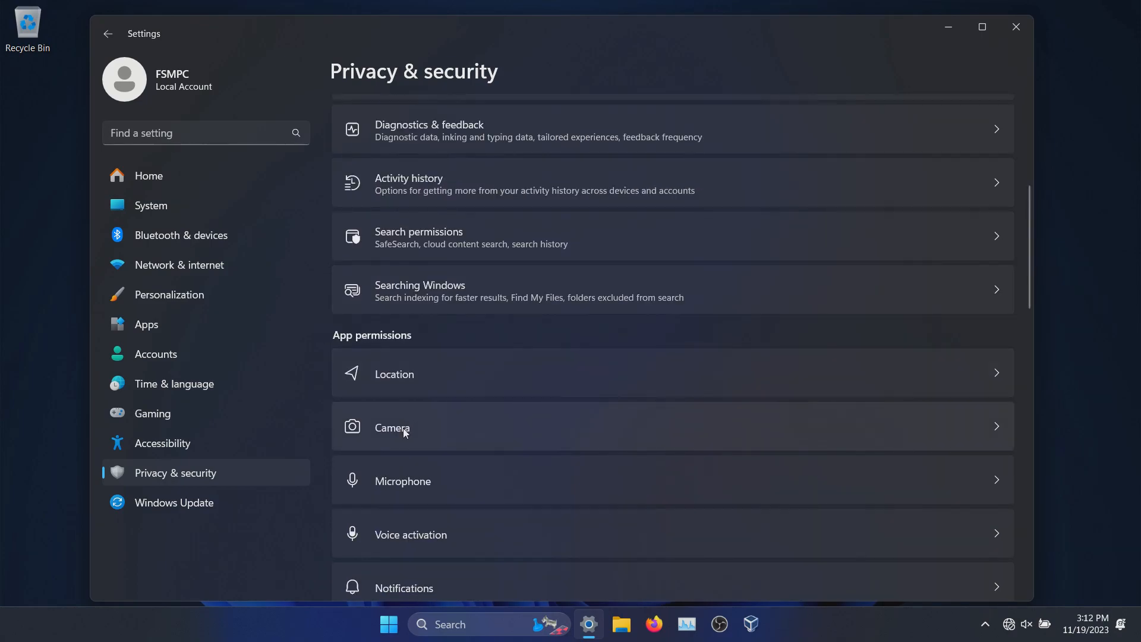
{"action": "mouse_move", "coordinate": [402, 481]}
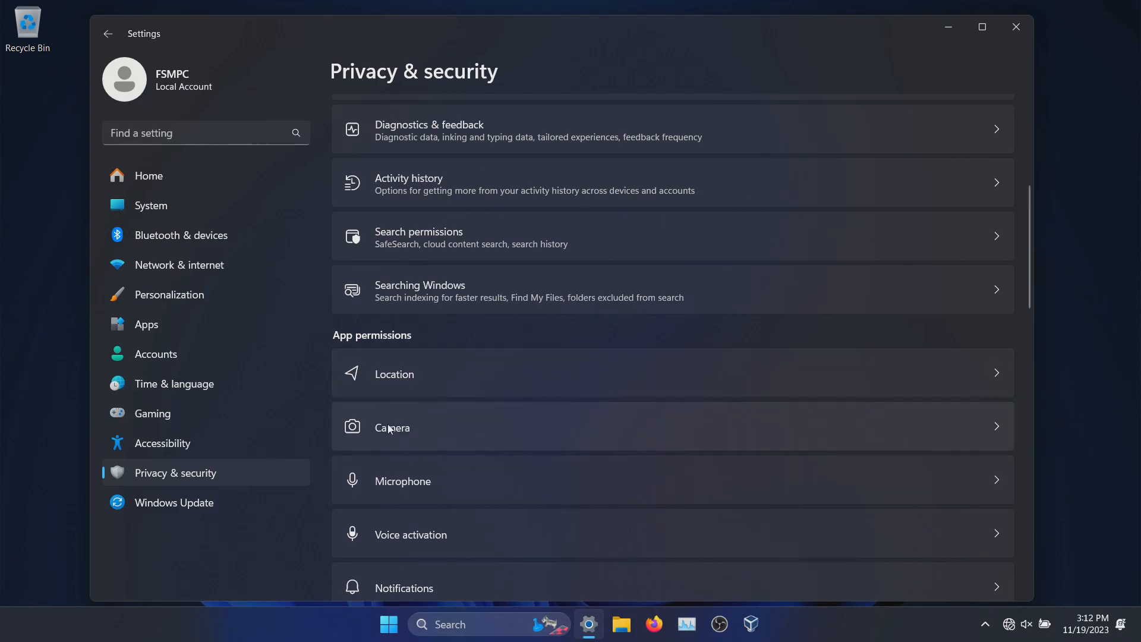
{"action": "mouse_move", "coordinate": [478, 338]}
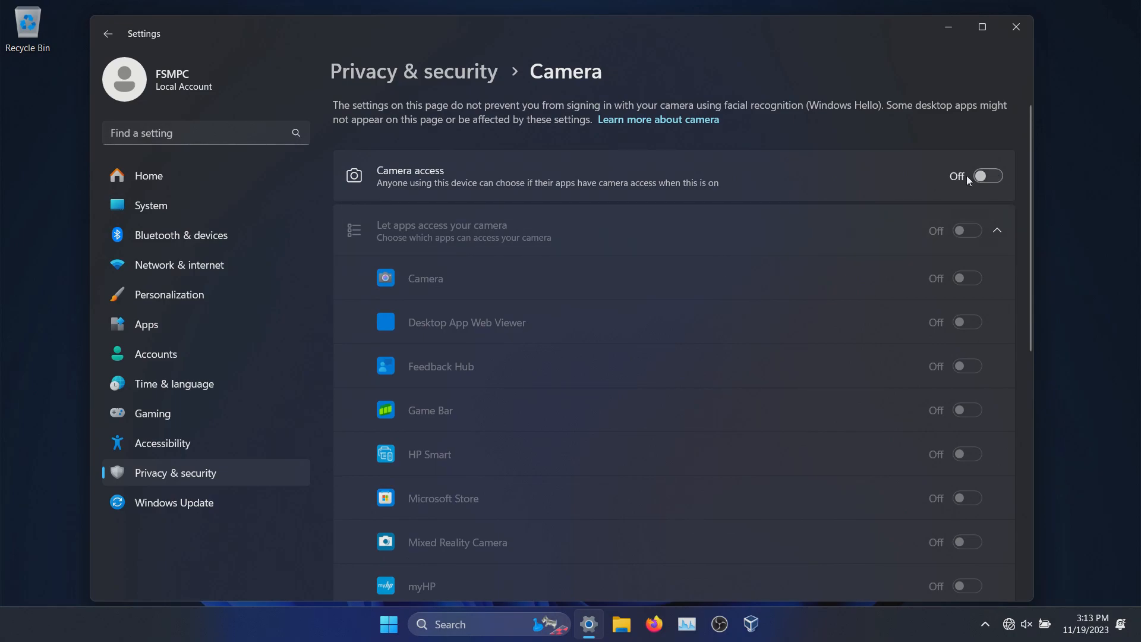
Step: Check that Pictures library access is Off, then return to Privacy & security
{"action": "left_click", "coordinate": [108, 33]}
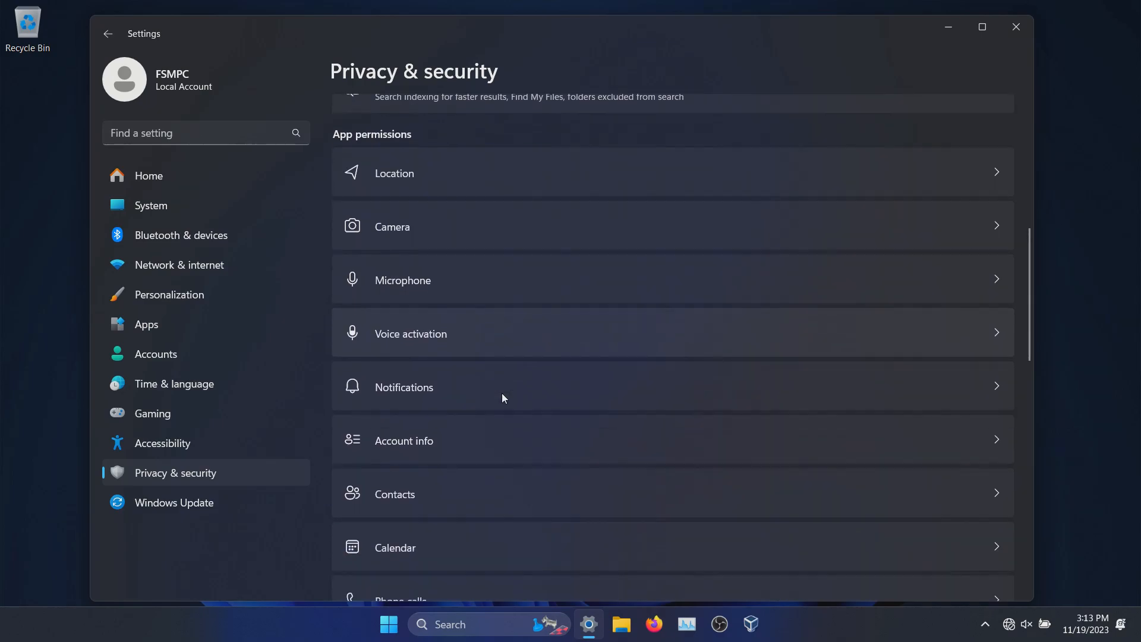
{"action": "scroll", "scroll_direction": "down", "scroll_amount": 3}
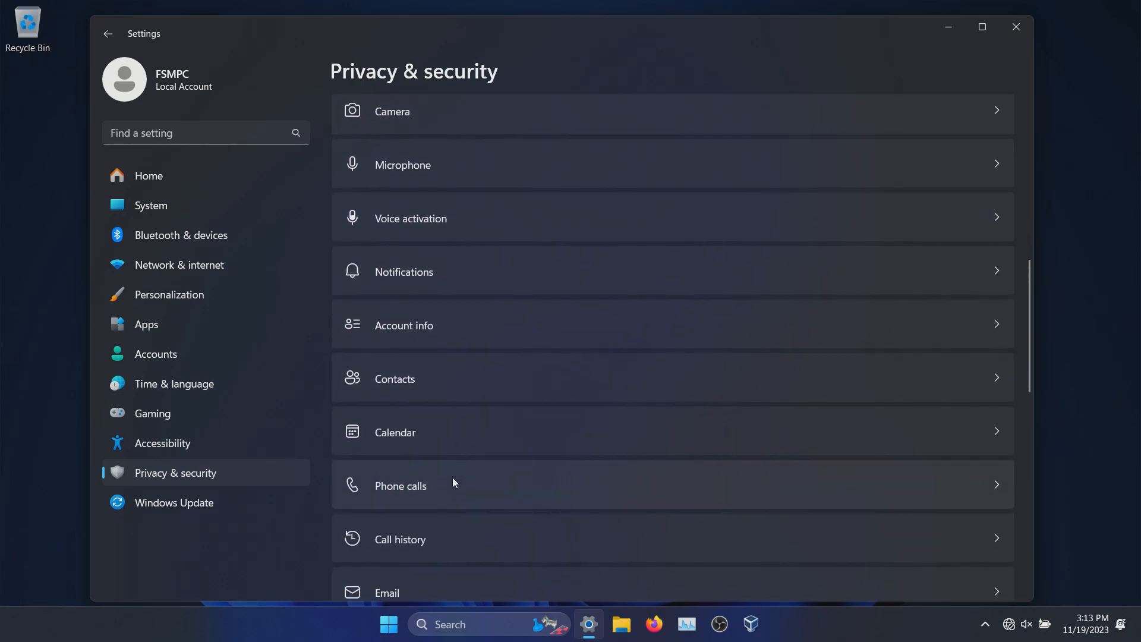
{"action": "scroll", "scroll_direction": "down", "scroll_amount": 3}
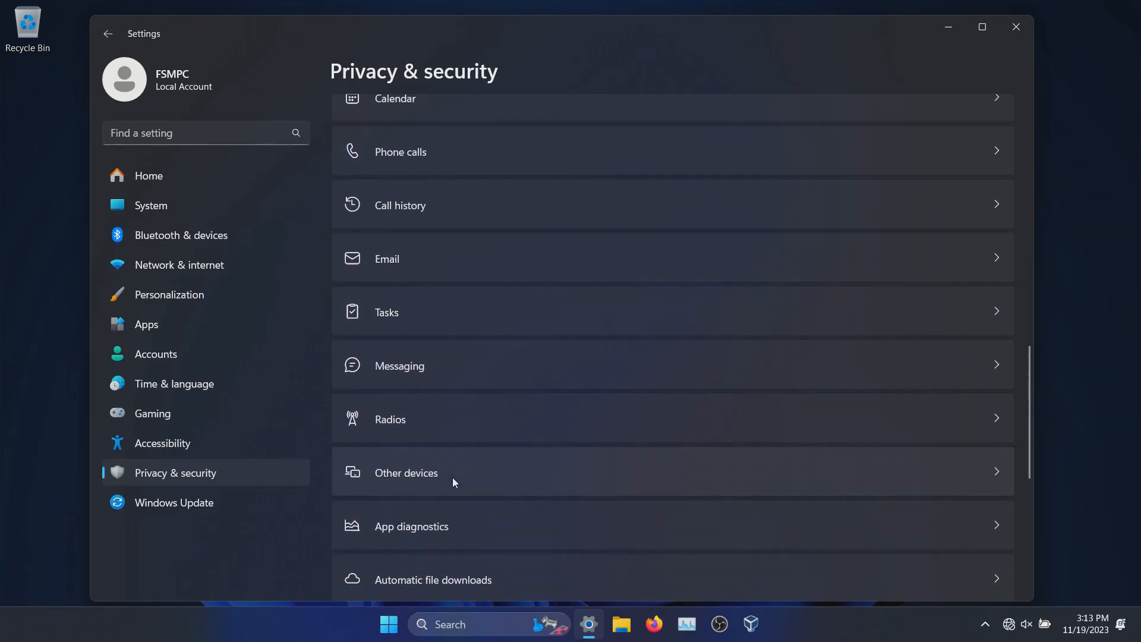
{"action": "scroll", "scroll_direction": "down", "scroll_amount": 3}
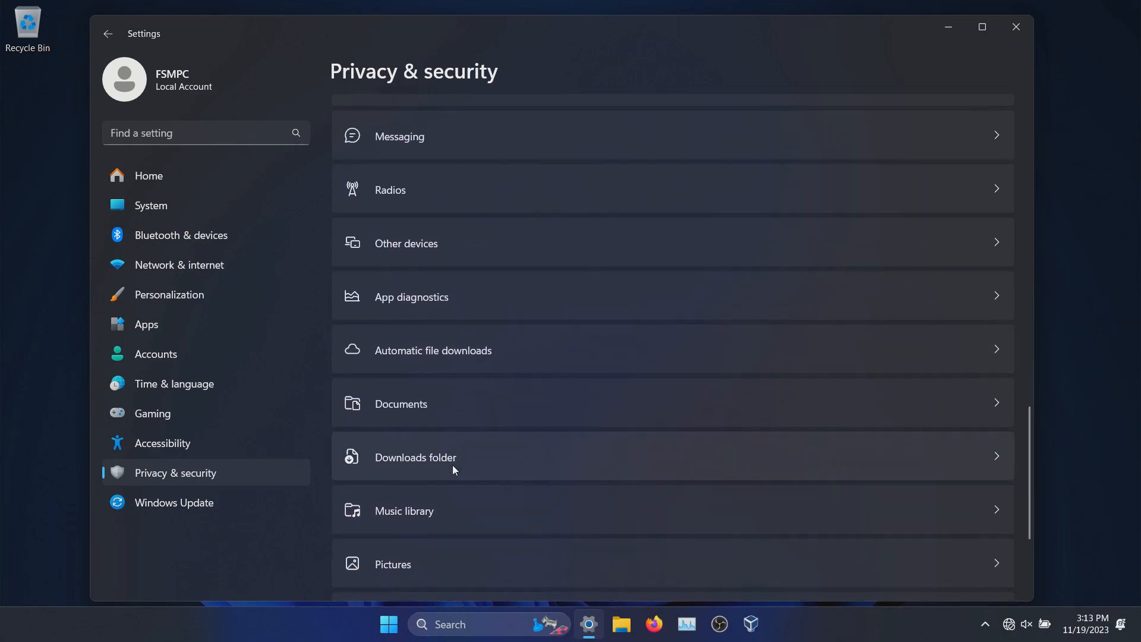
{"action": "scroll", "scroll_direction": "down", "scroll_amount": 3}
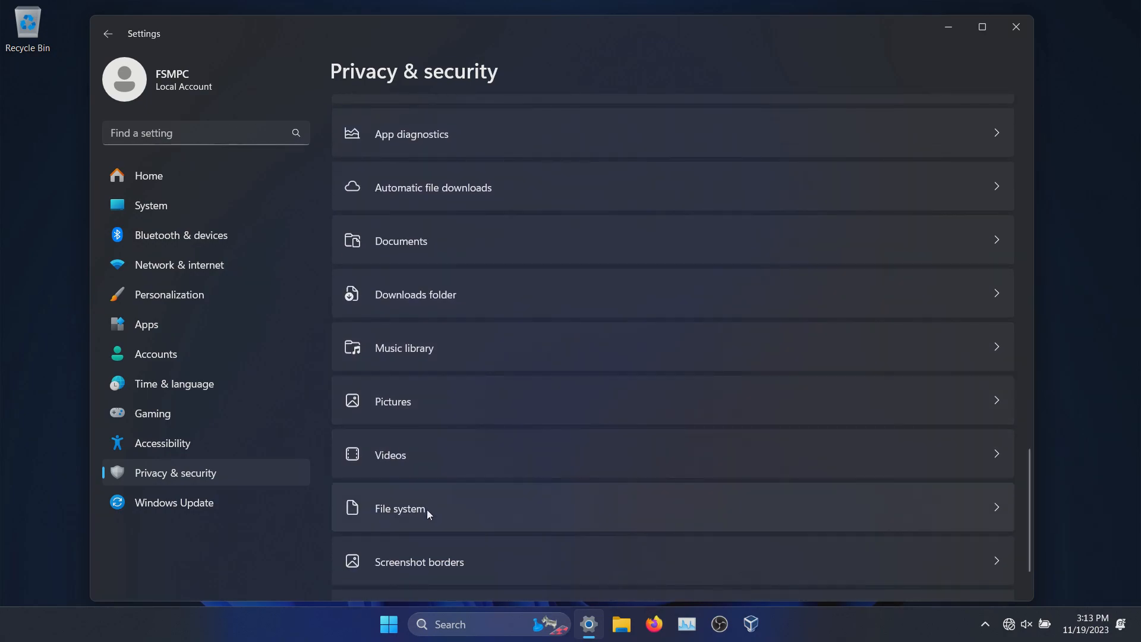
{"action": "mouse_move", "coordinate": [420, 408]}
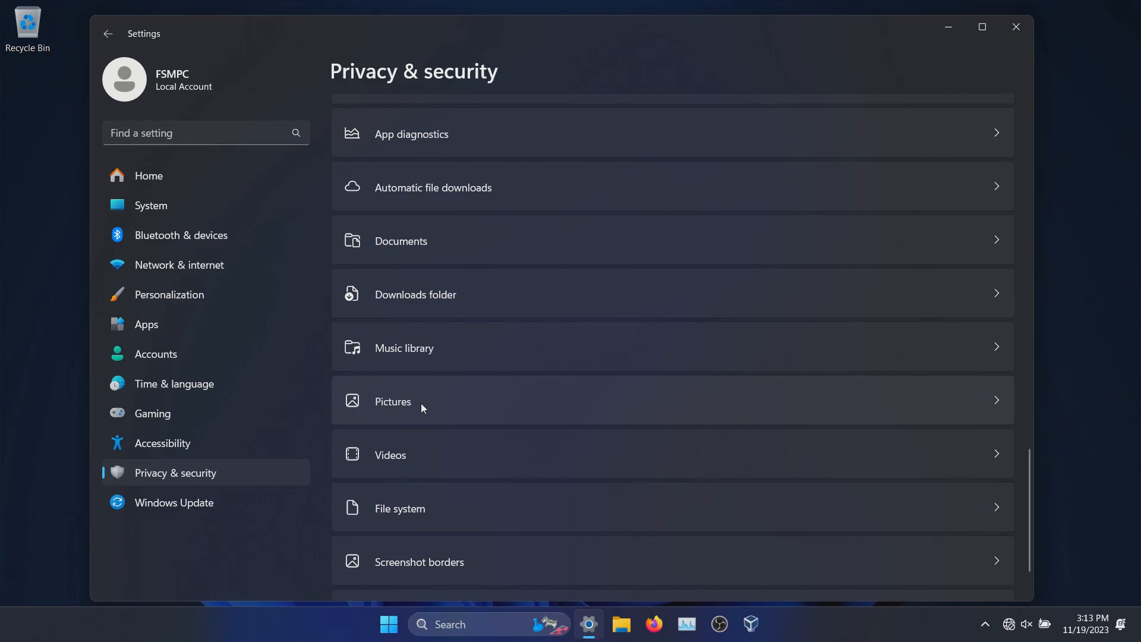
{"action": "left_click", "coordinate": [392, 401]}
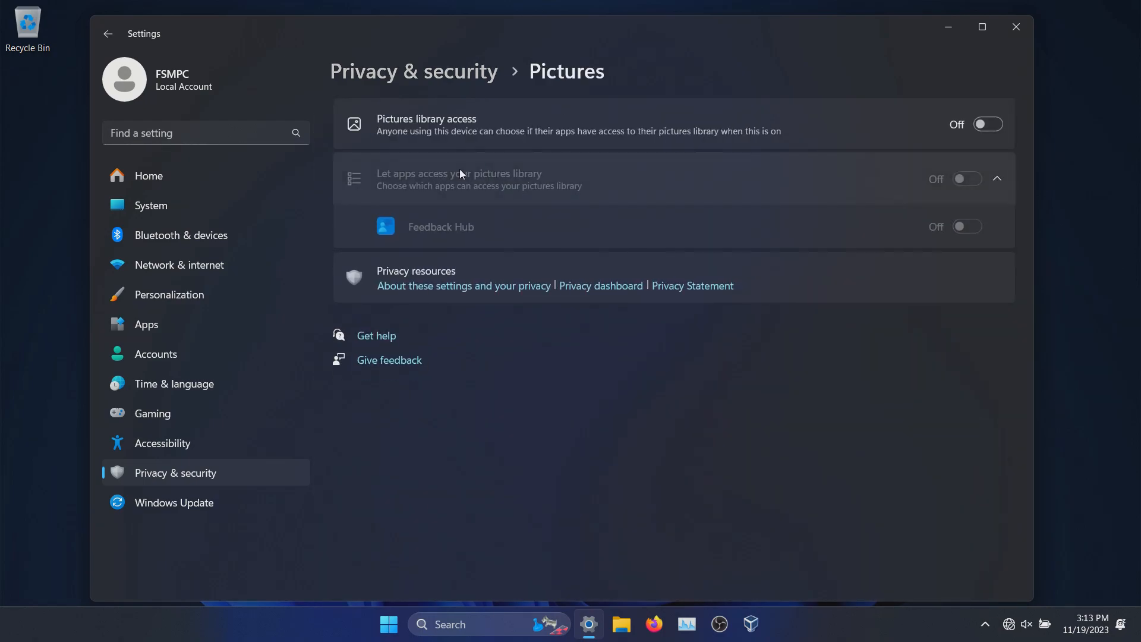
{"action": "left_click", "coordinate": [107, 33]}
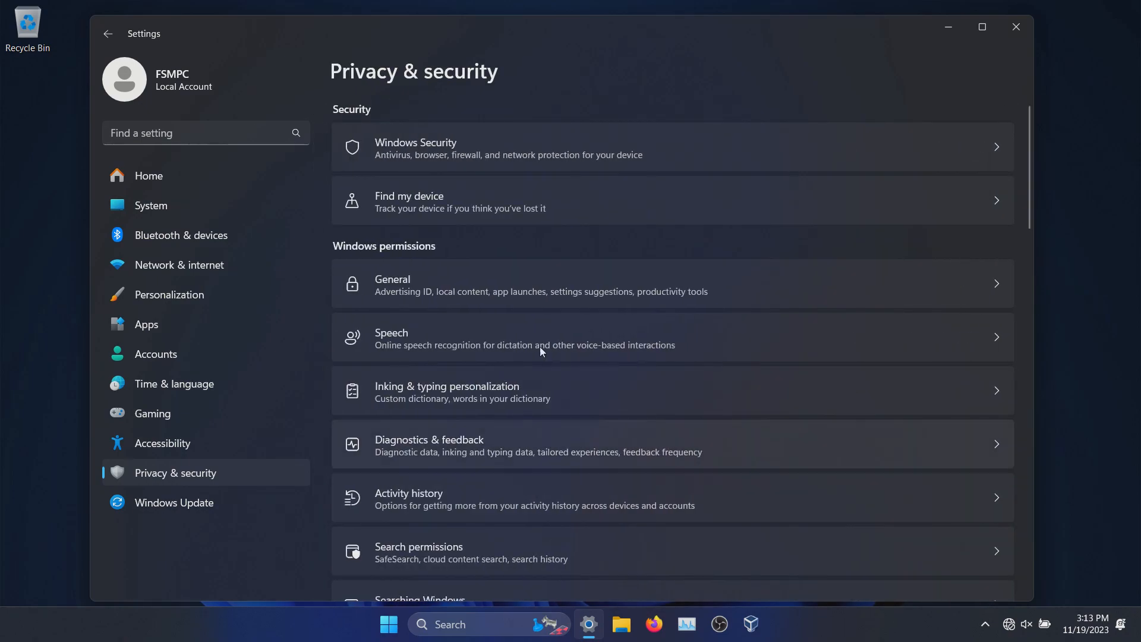
{"action": "mouse_move", "coordinate": [350, 507]}
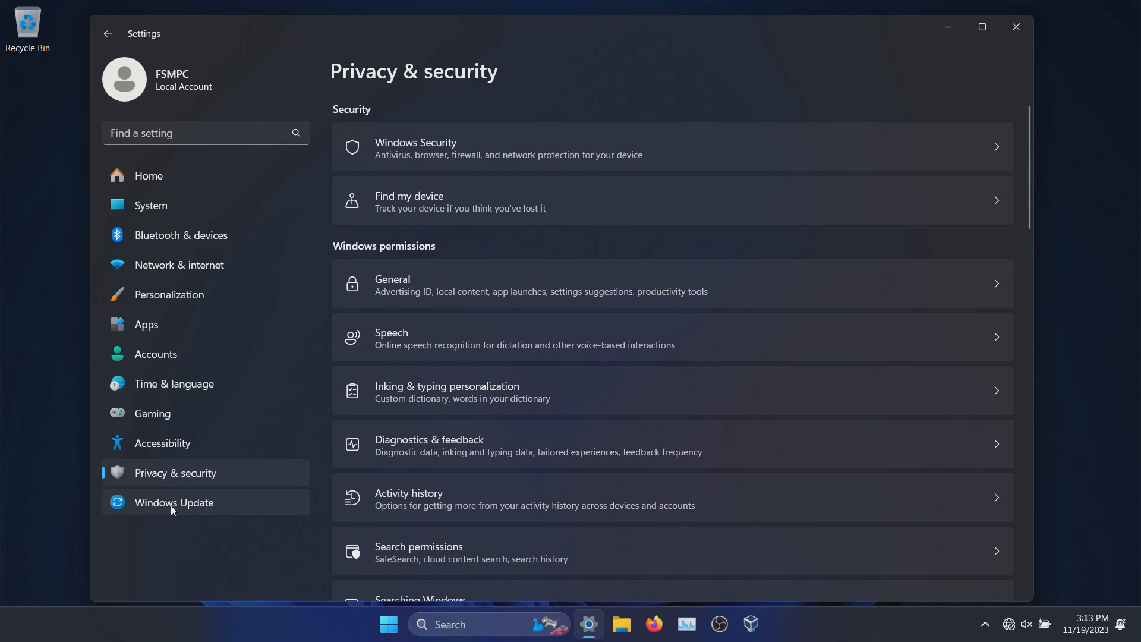
Step: Review pending downloads on the Windows Update page, then close Settings
{"action": "left_click", "coordinate": [173, 503]}
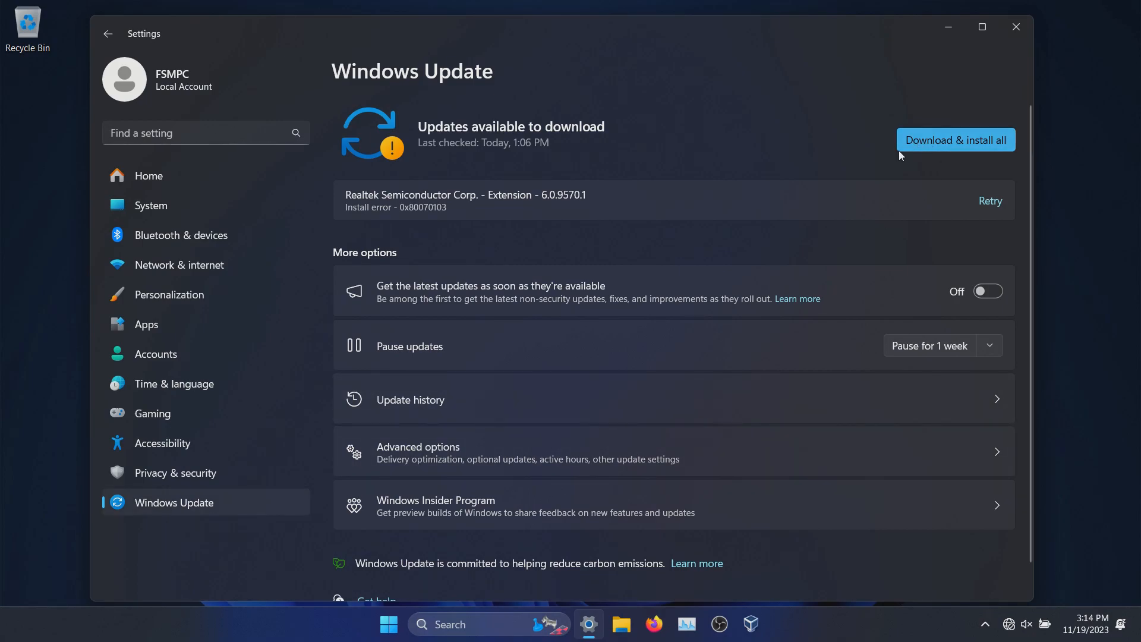
{"action": "left_click", "coordinate": [1015, 27]}
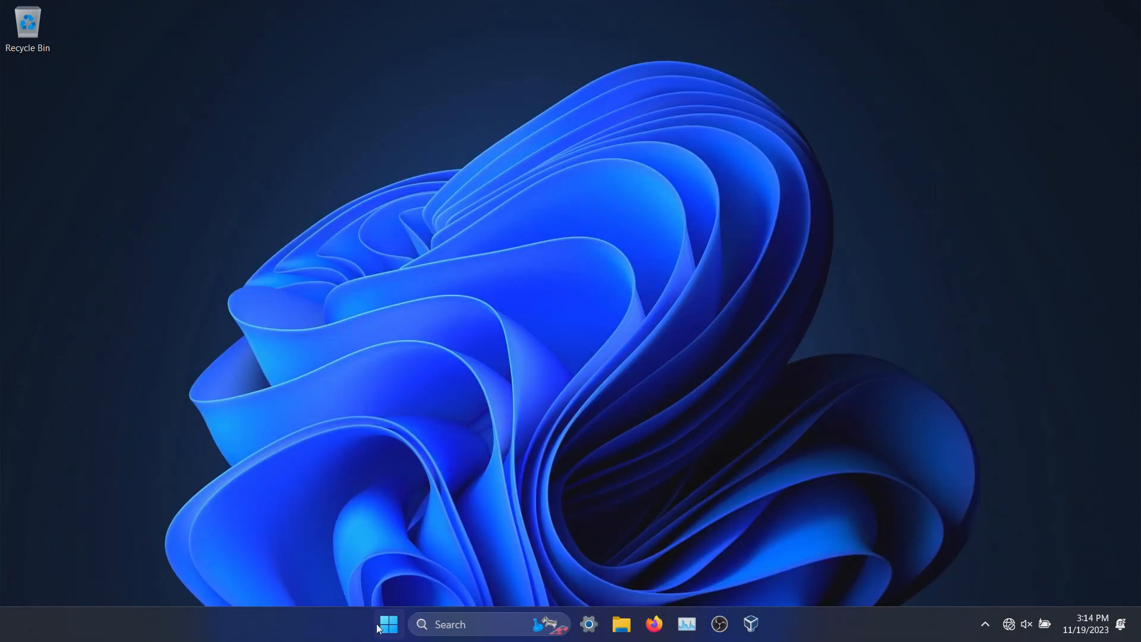
Step: Search for Control Panel and go to its System and Security category
{"action": "type", "text": "control panel"}
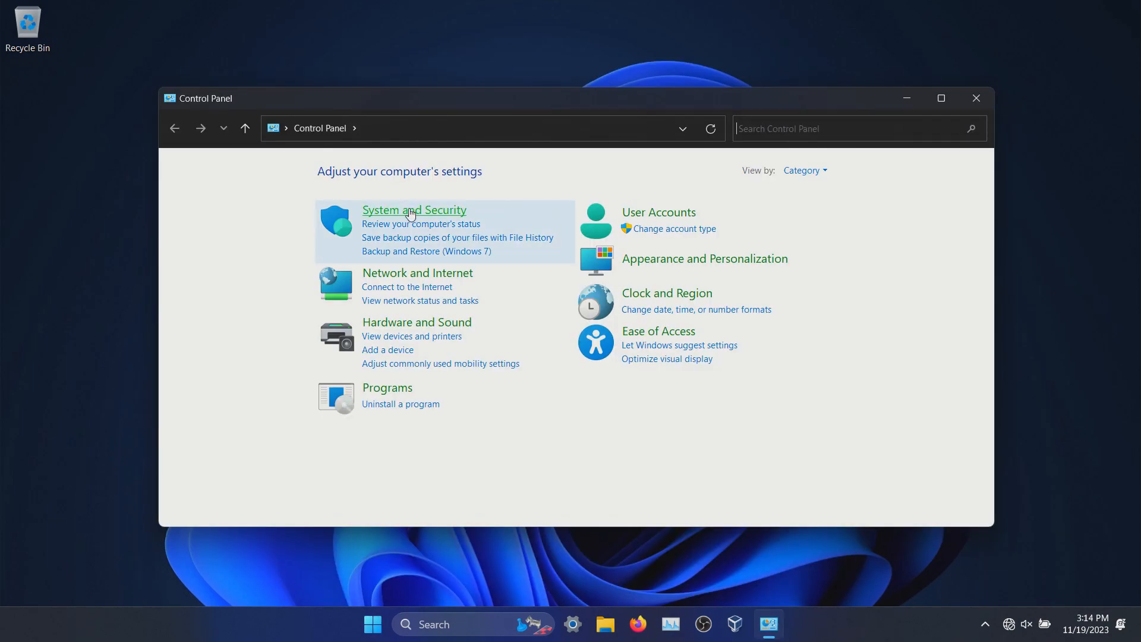
{"action": "left_click", "coordinate": [414, 210]}
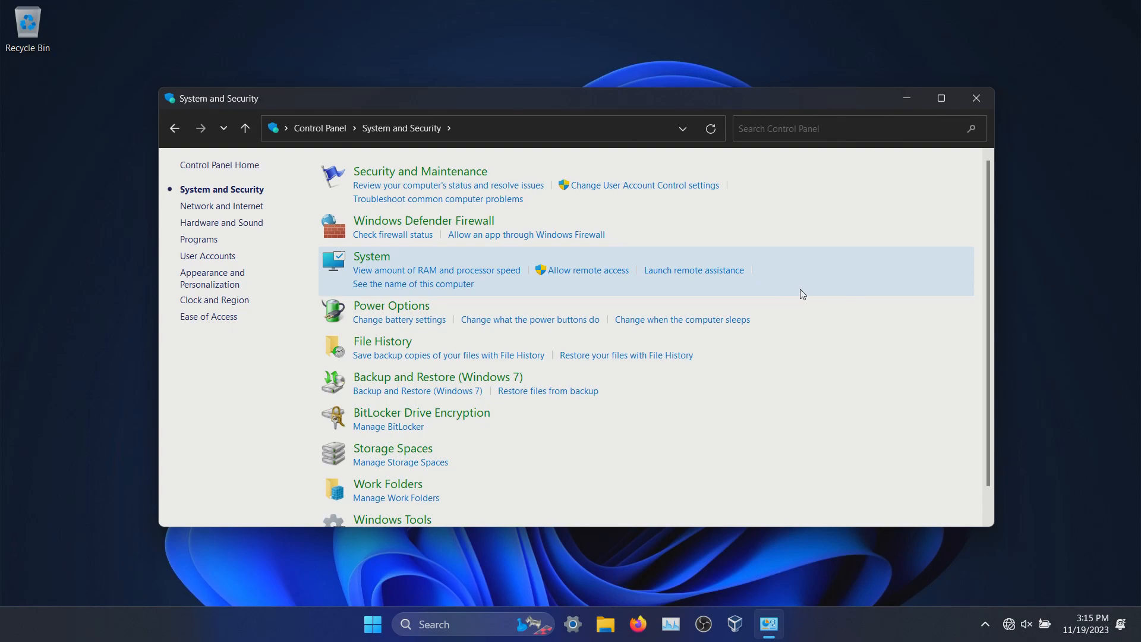
{"action": "mouse_move", "coordinate": [641, 185]}
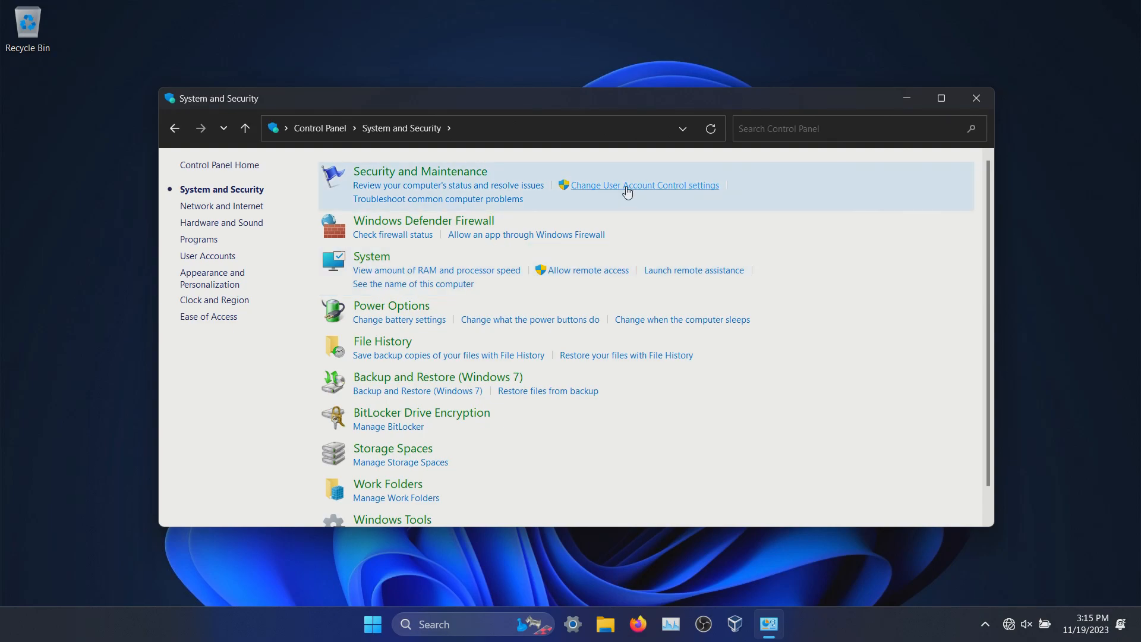
Step: Check the User Account Control slider is at Always notify, then cancel without changes
{"action": "left_click", "coordinate": [643, 185]}
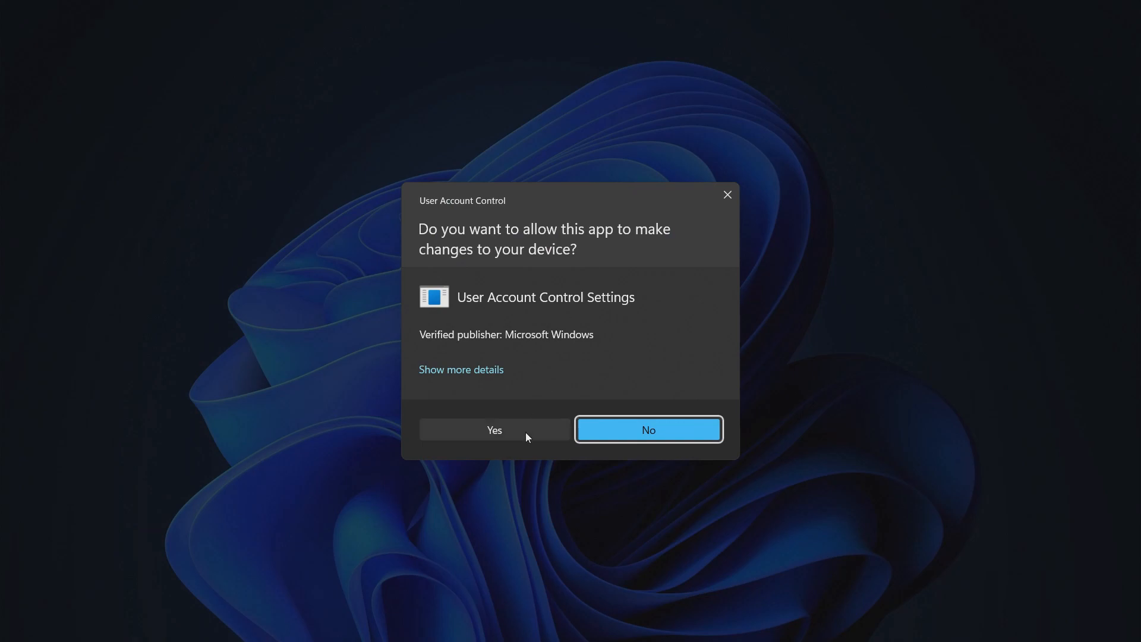
{"action": "left_click", "coordinate": [493, 429]}
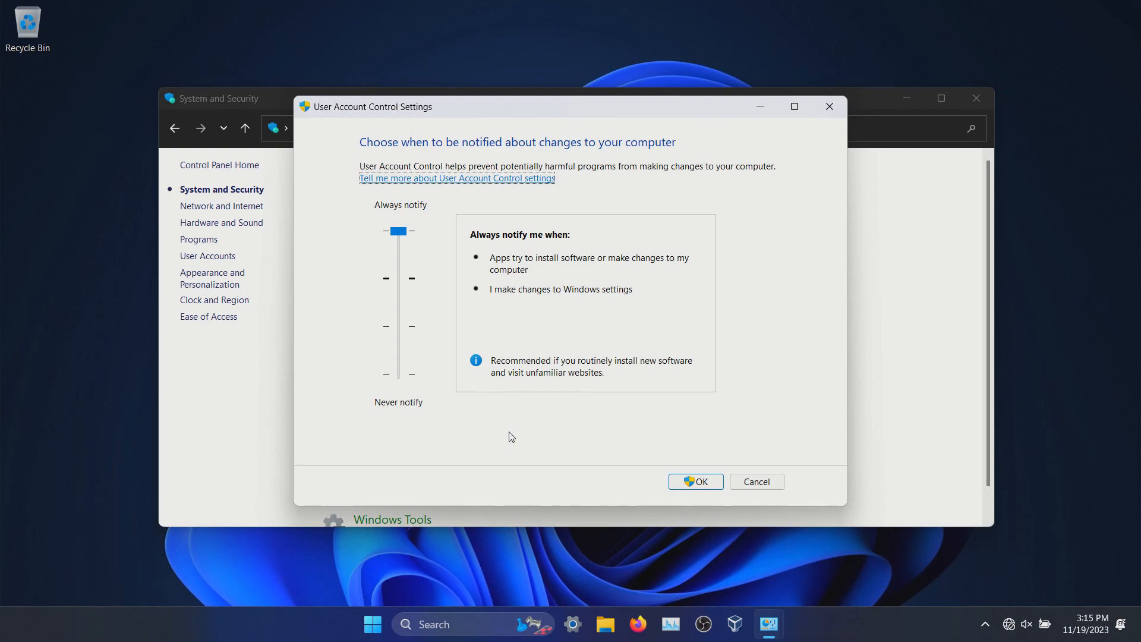
{"action": "mouse_move", "coordinate": [512, 376]}
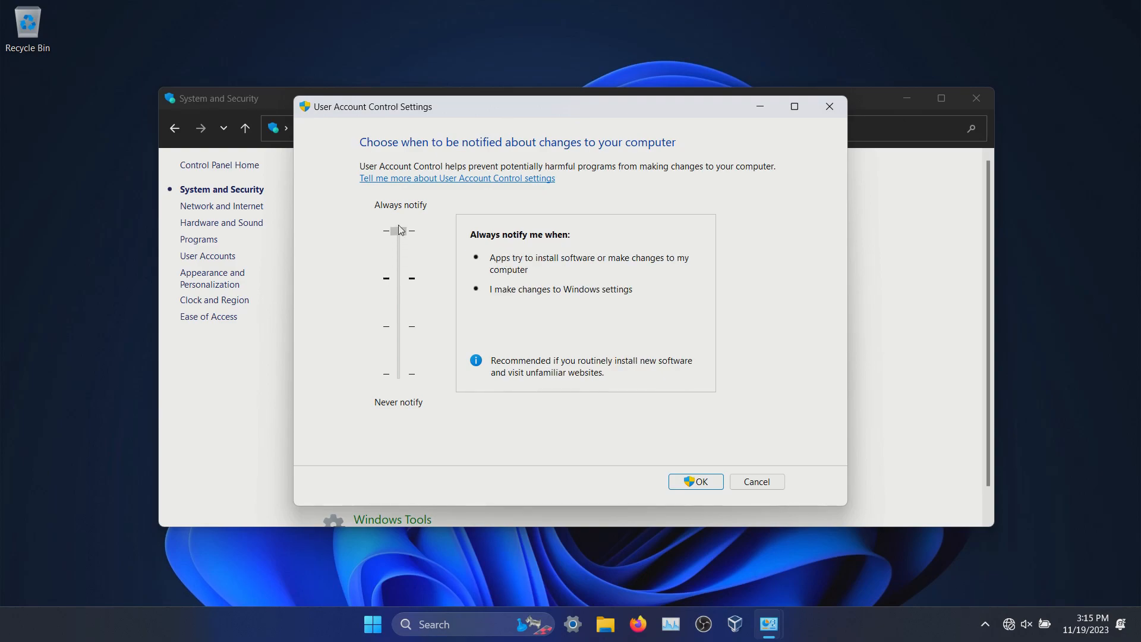
{"action": "left_click", "coordinate": [398, 231]}
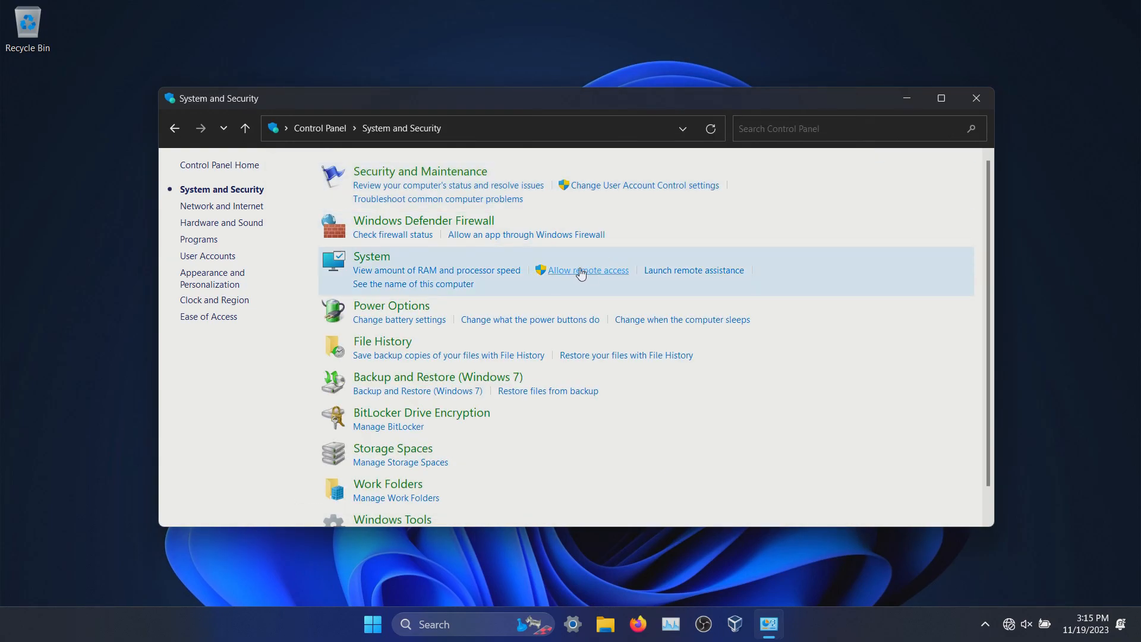
{"action": "mouse_move", "coordinate": [576, 279]}
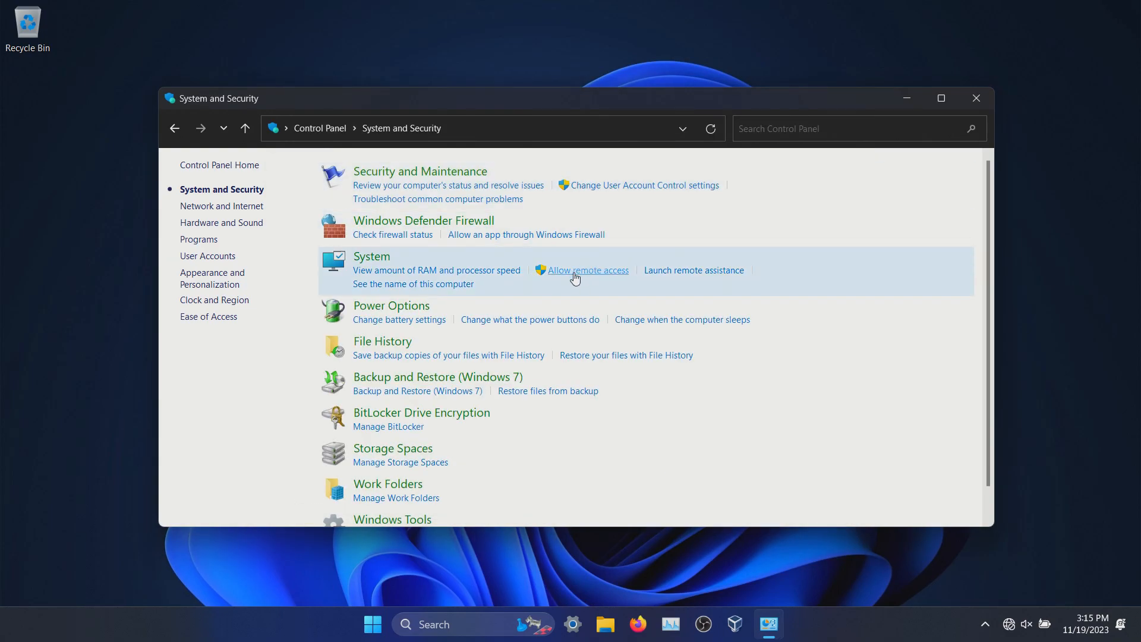
Step: Verify Remote Assistance is unchecked and remote desktop connections are disallowed, then close System Properties
{"action": "left_click", "coordinate": [587, 270]}
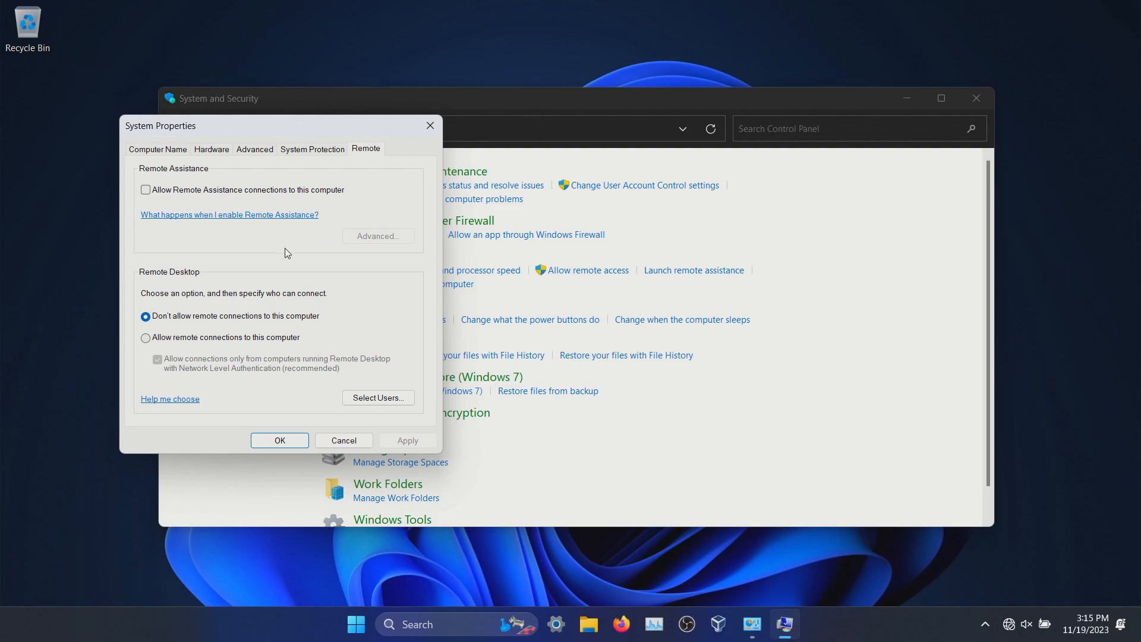
{"action": "mouse_move", "coordinate": [294, 304]}
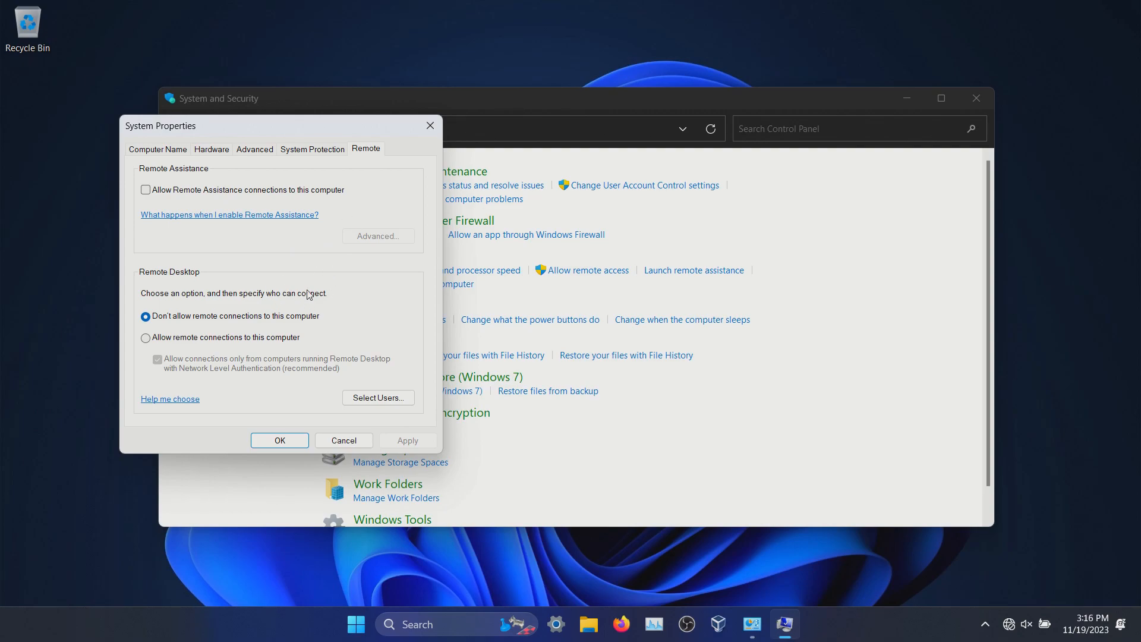
{"action": "left_click", "coordinate": [342, 439]}
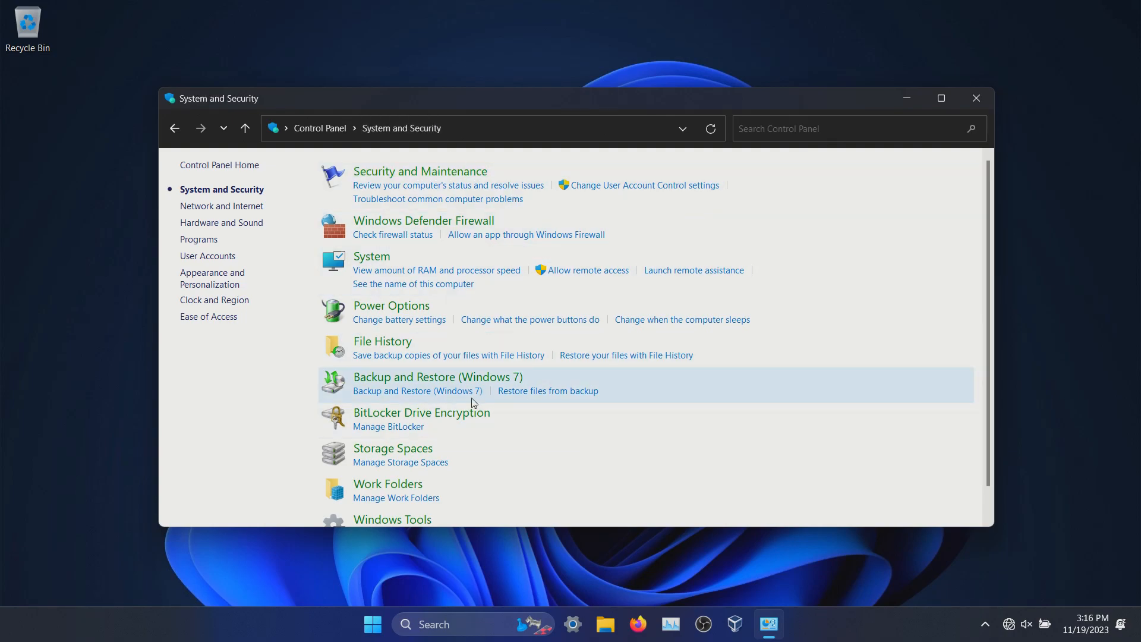
{"action": "mouse_move", "coordinate": [421, 422]}
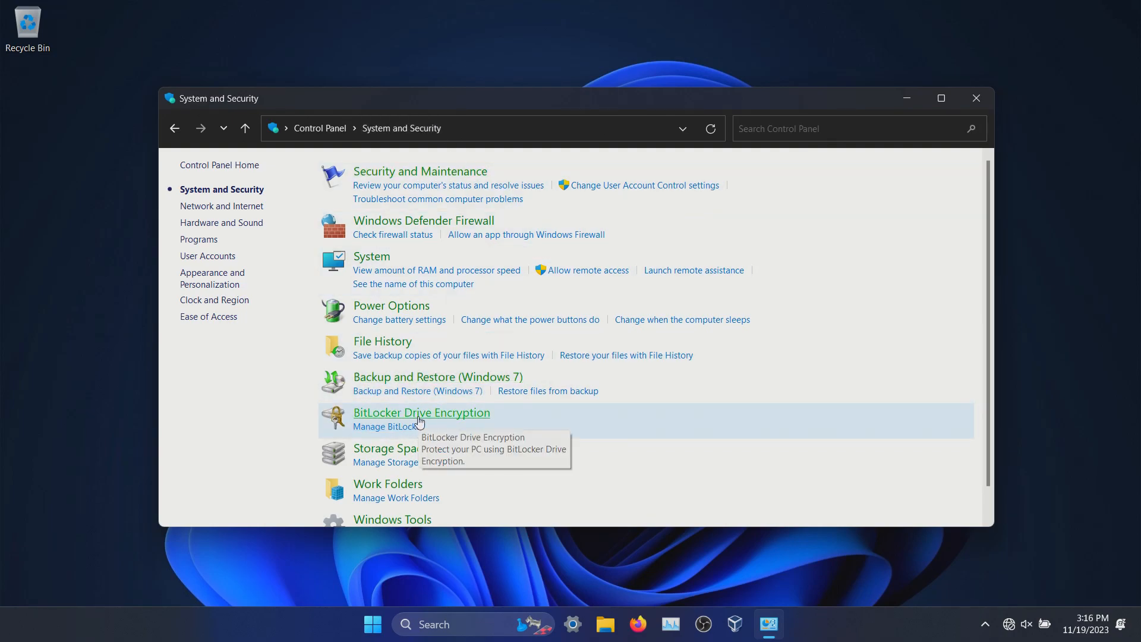
{"action": "mouse_move", "coordinate": [535, 424]}
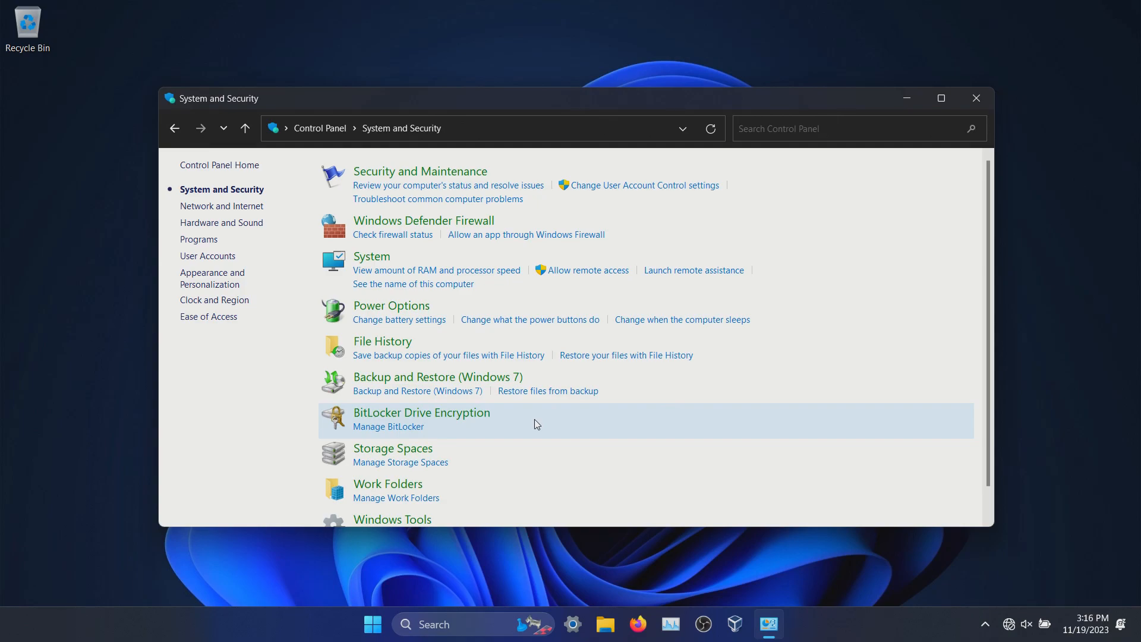
Step: Close the Control Panel window to return to the desktop
{"action": "left_click", "coordinate": [976, 98]}
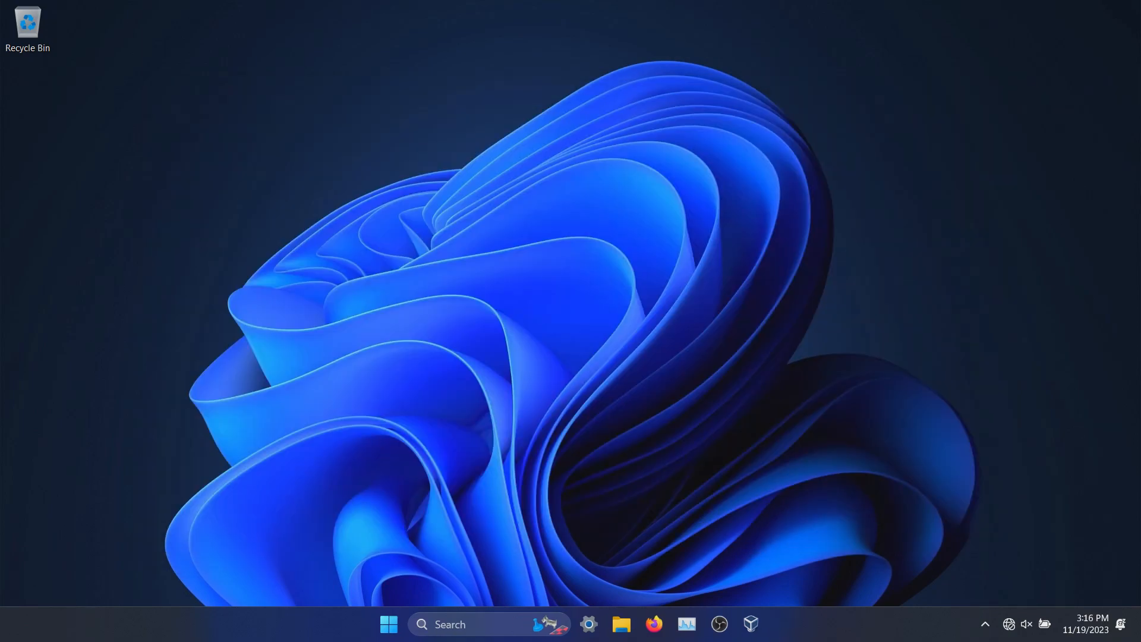